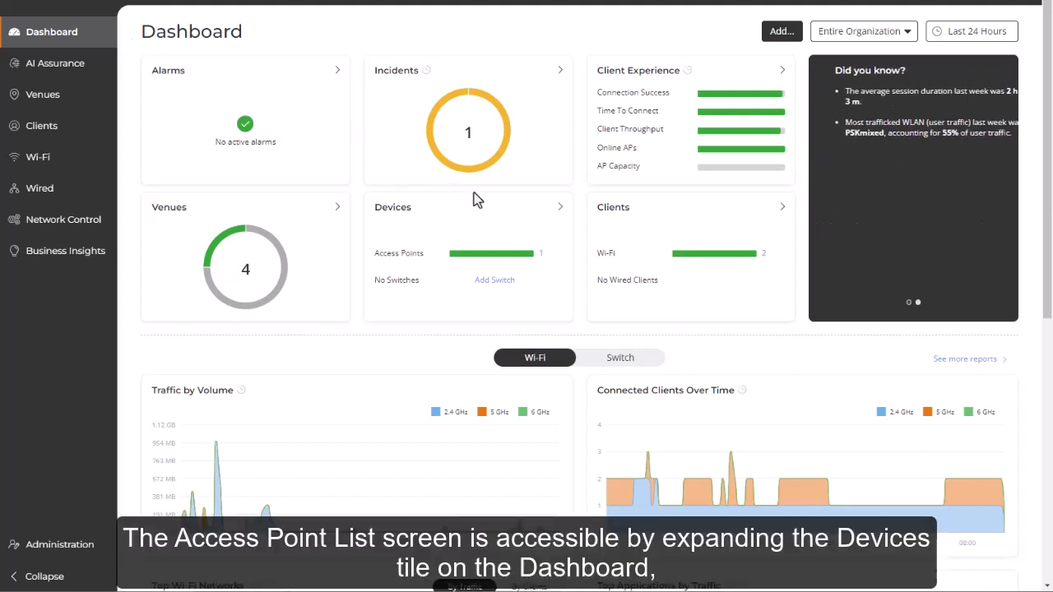
{"action": "mouse_move", "coordinate": [563, 211]}
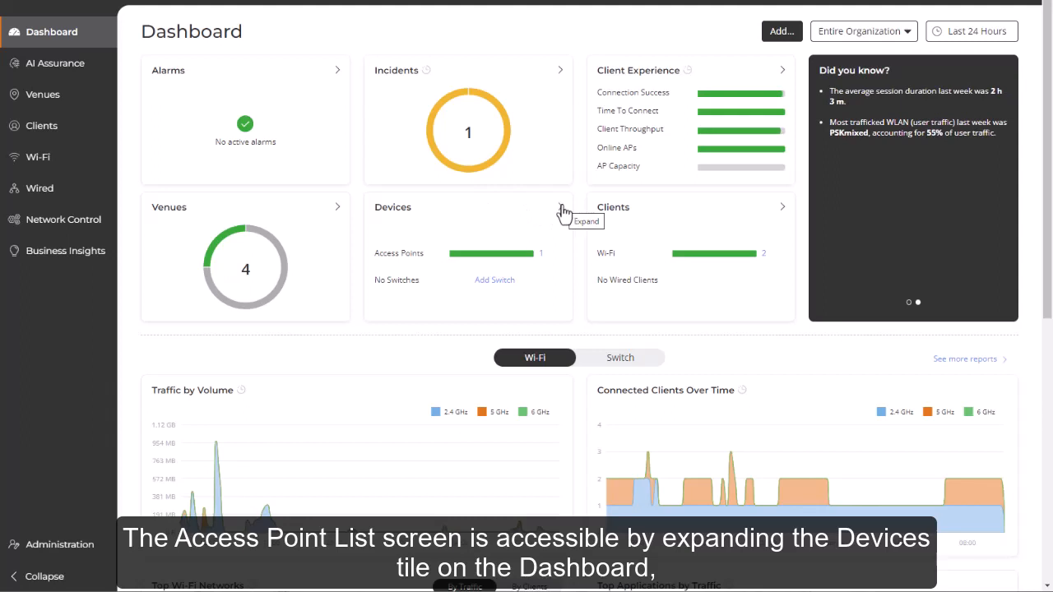
{"action": "mouse_move", "coordinate": [436, 207]}
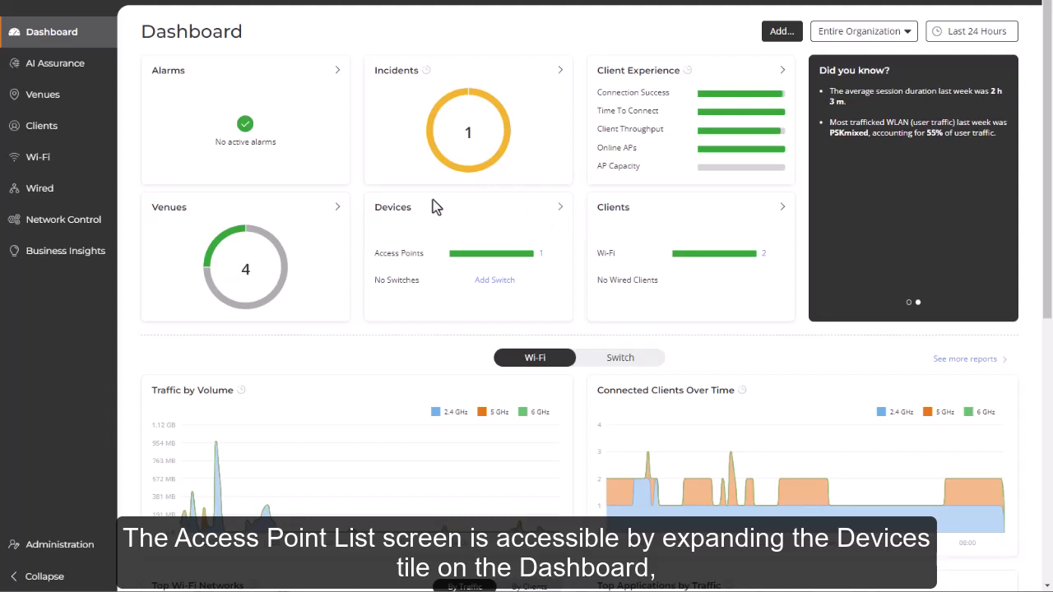
{"action": "mouse_move", "coordinate": [37, 158]}
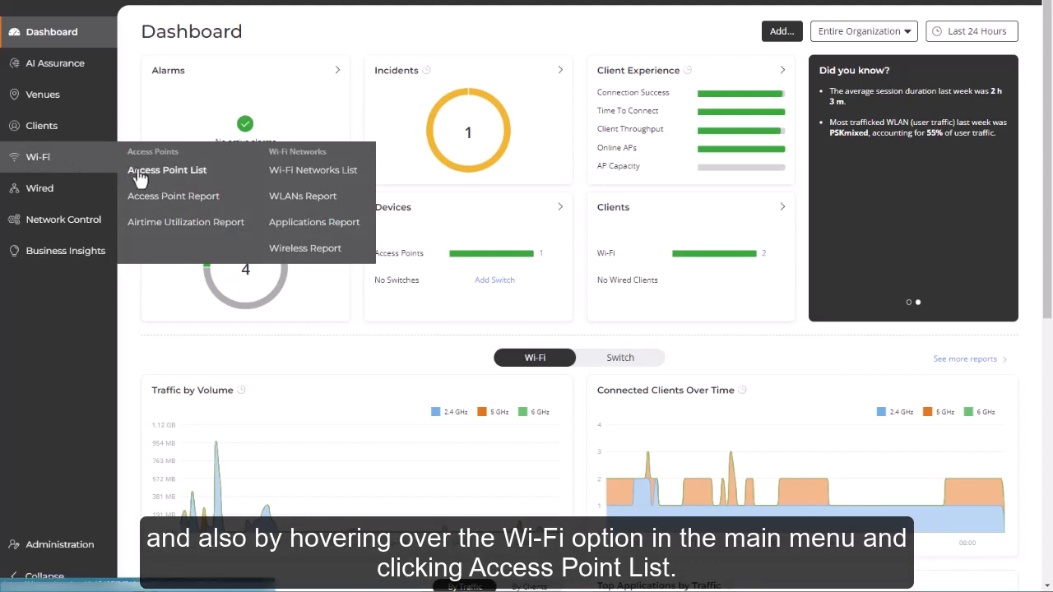
- Bring up the Wi-Fi Access Point List showing the one operational R650
{"action": "left_click", "coordinate": [168, 169]}
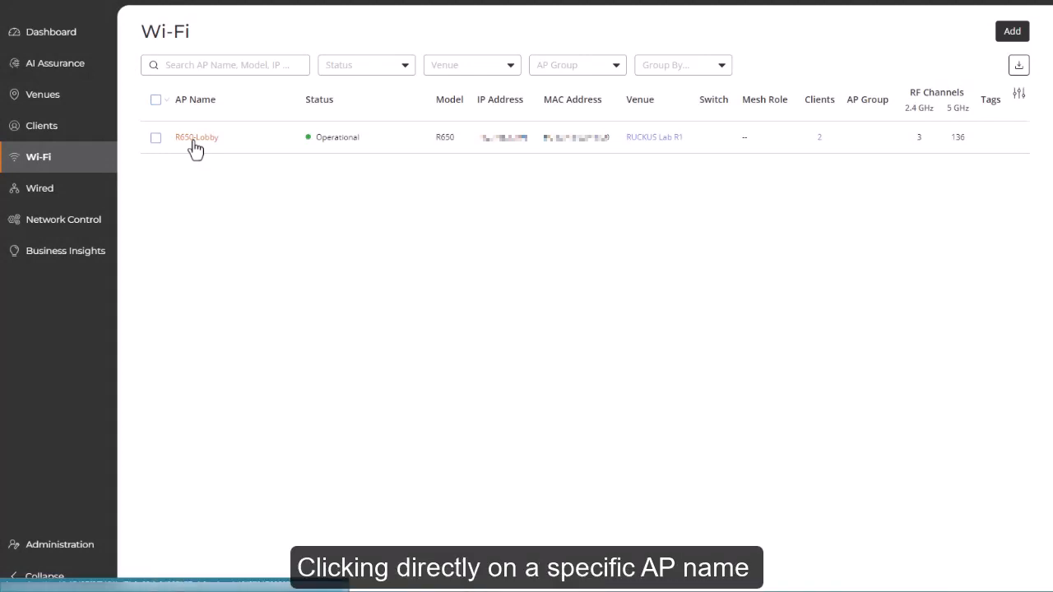
- Show R650-Lobby's Overview and scroll through its alarms, incidents, metrics and floor plan
{"action": "left_click", "coordinate": [198, 138]}
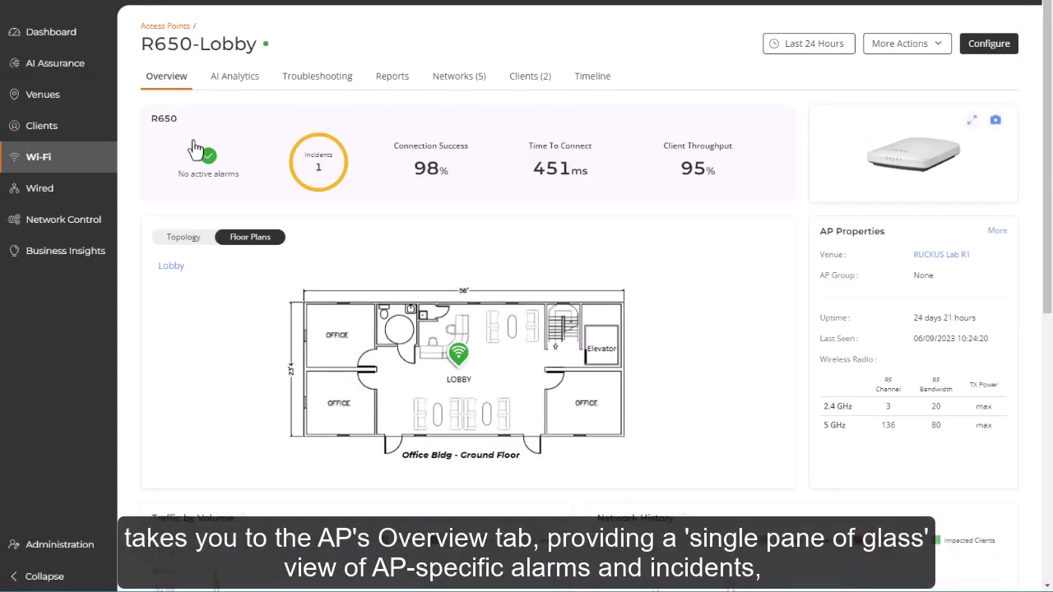
{"action": "mouse_move", "coordinate": [194, 217]}
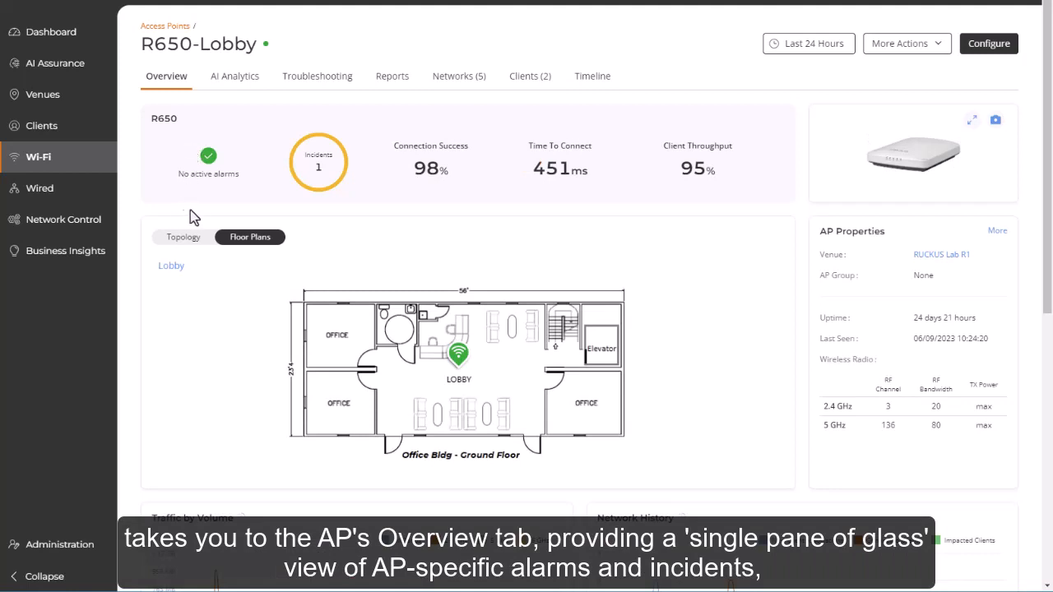
{"action": "mouse_move", "coordinate": [441, 212]}
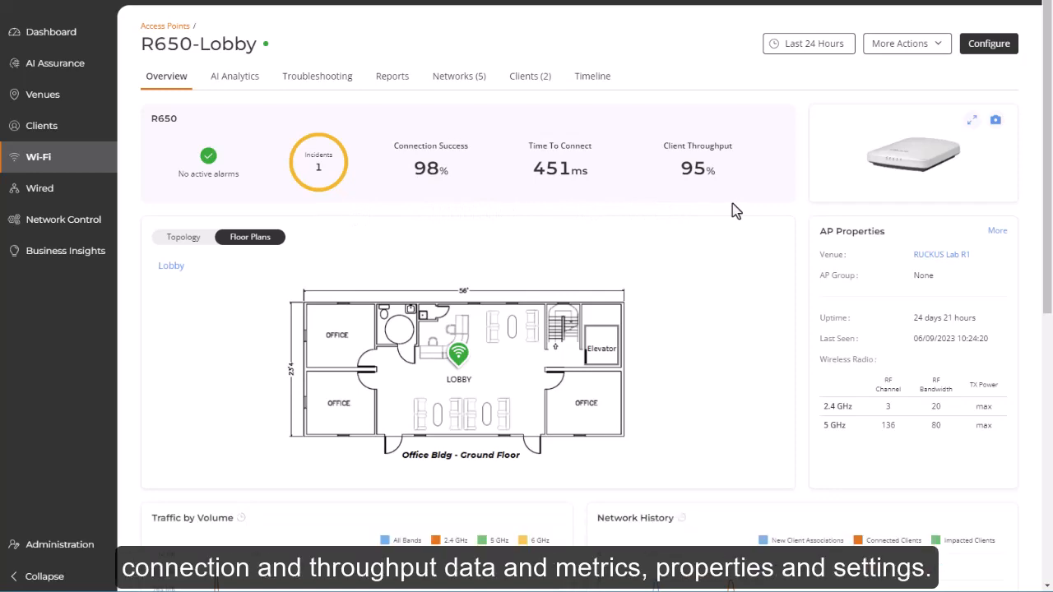
{"action": "scroll", "scroll_direction": "down", "scroll_amount": 3}
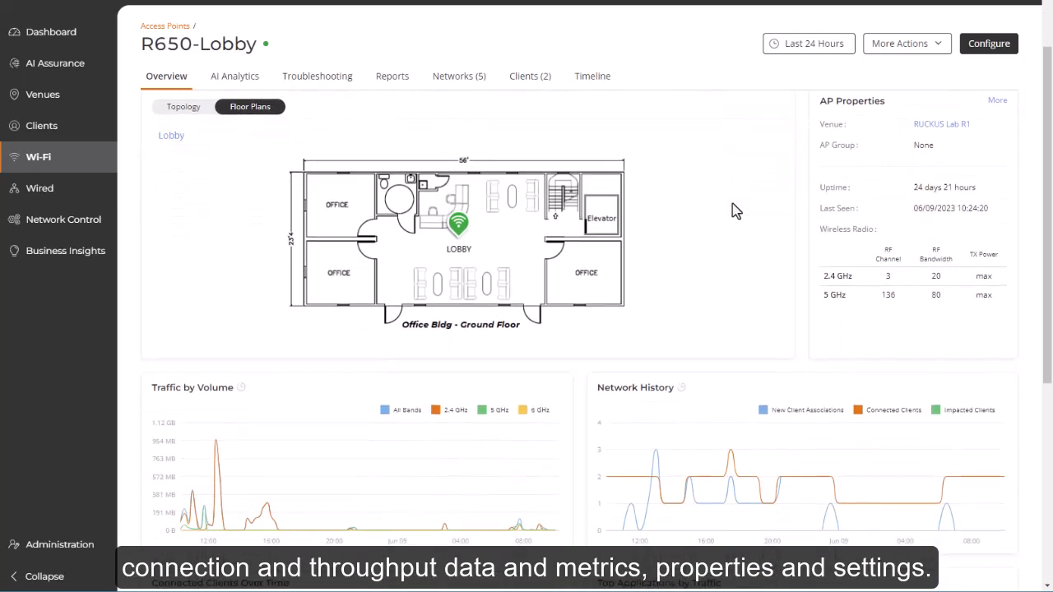
{"action": "scroll", "scroll_direction": "down", "scroll_amount": 3}
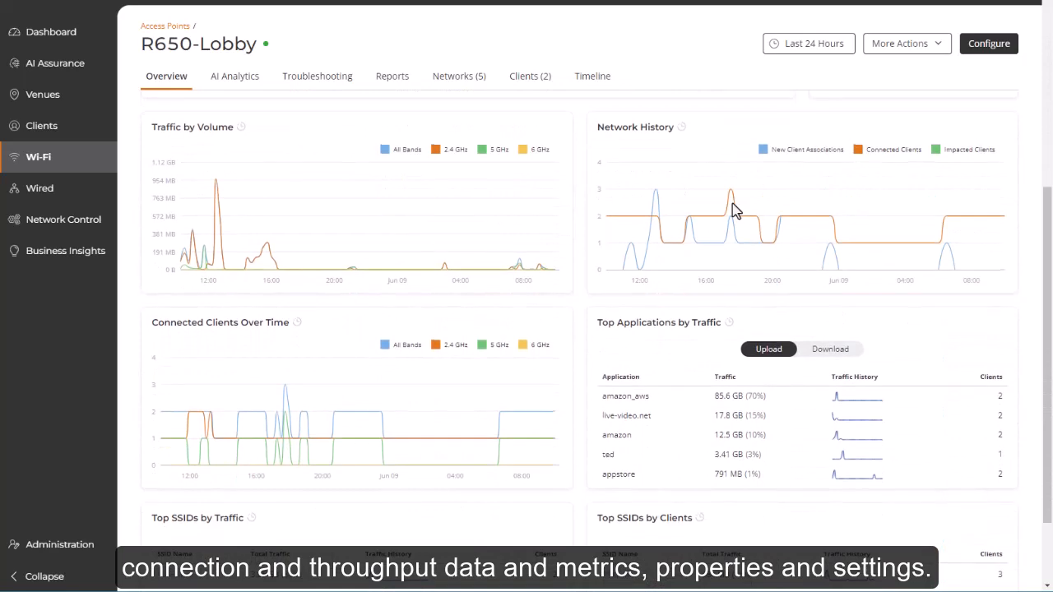
{"action": "scroll", "scroll_direction": "down", "scroll_amount": 3}
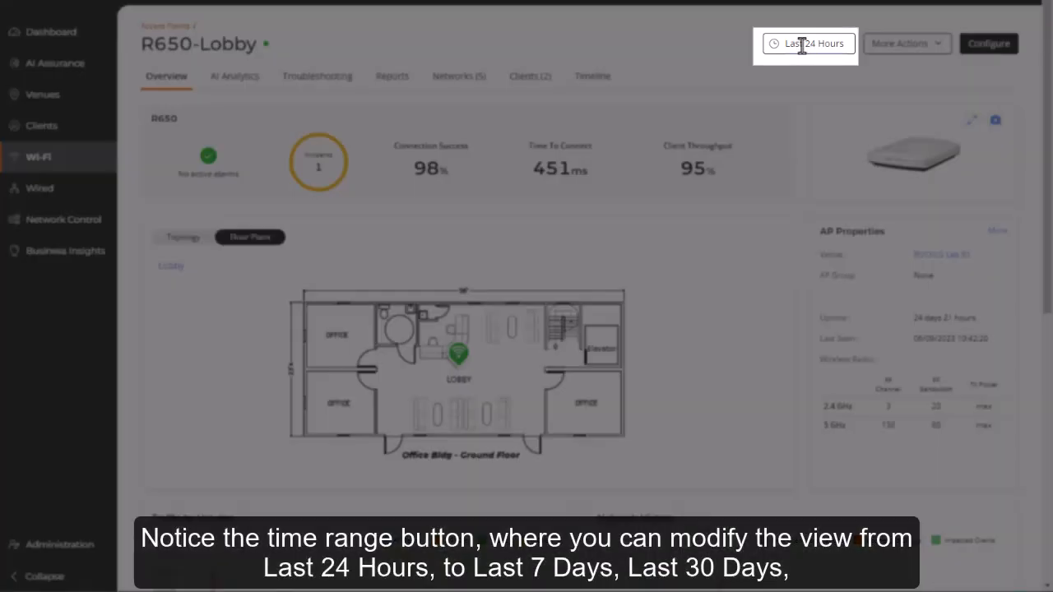
{"action": "left_click", "coordinate": [812, 42]}
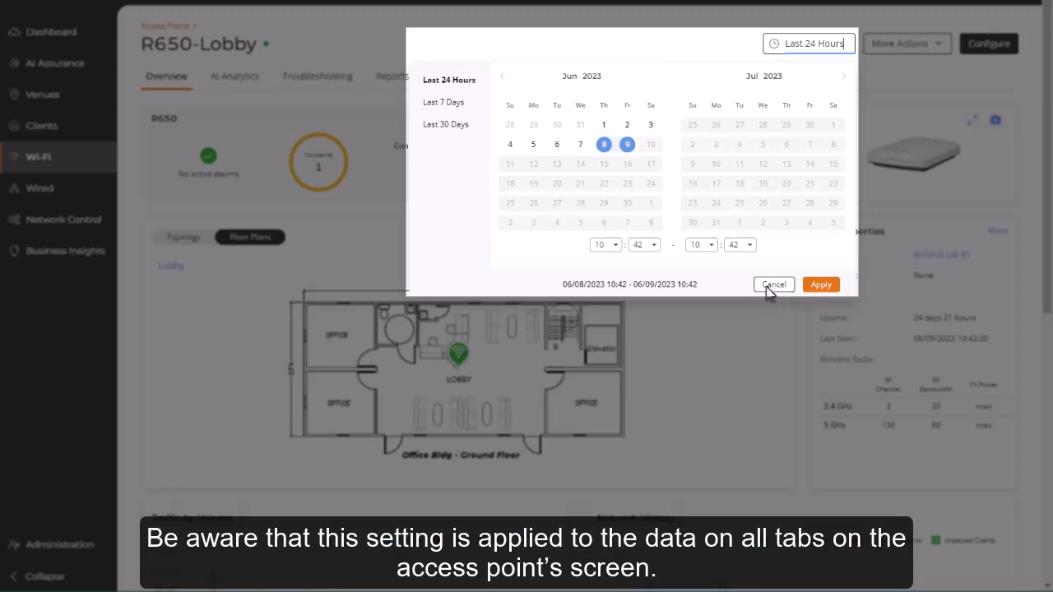
{"action": "left_click", "coordinate": [904, 42]}
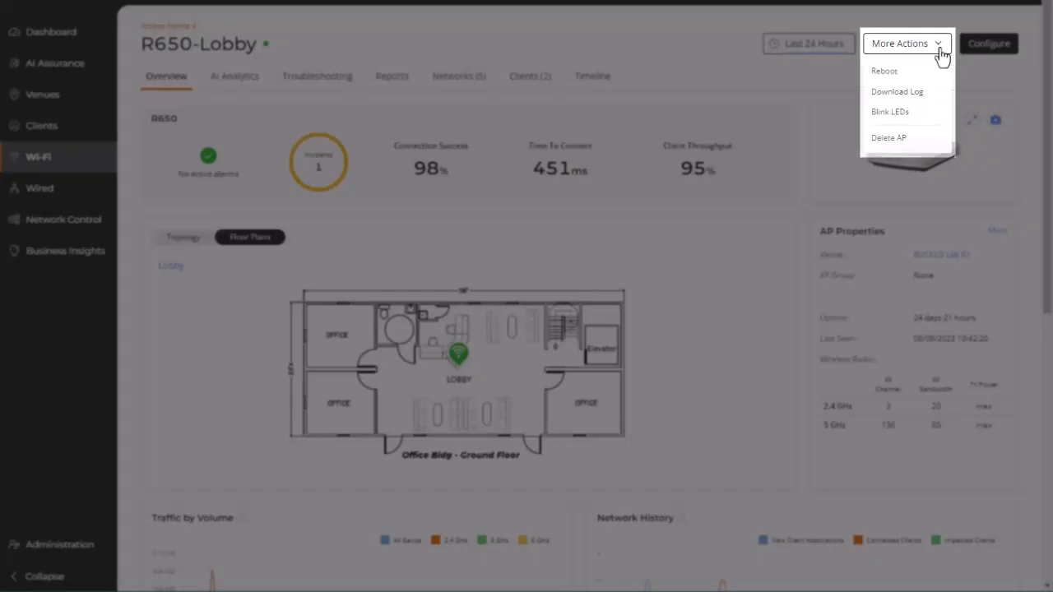
{"action": "mouse_move", "coordinate": [885, 71]}
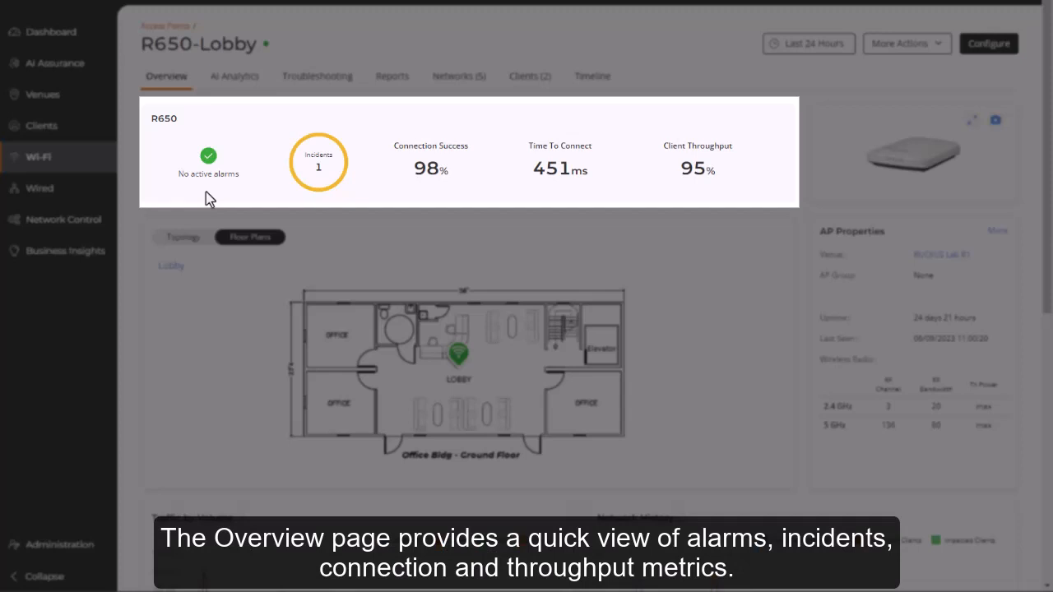
{"action": "mouse_move", "coordinate": [401, 204]}
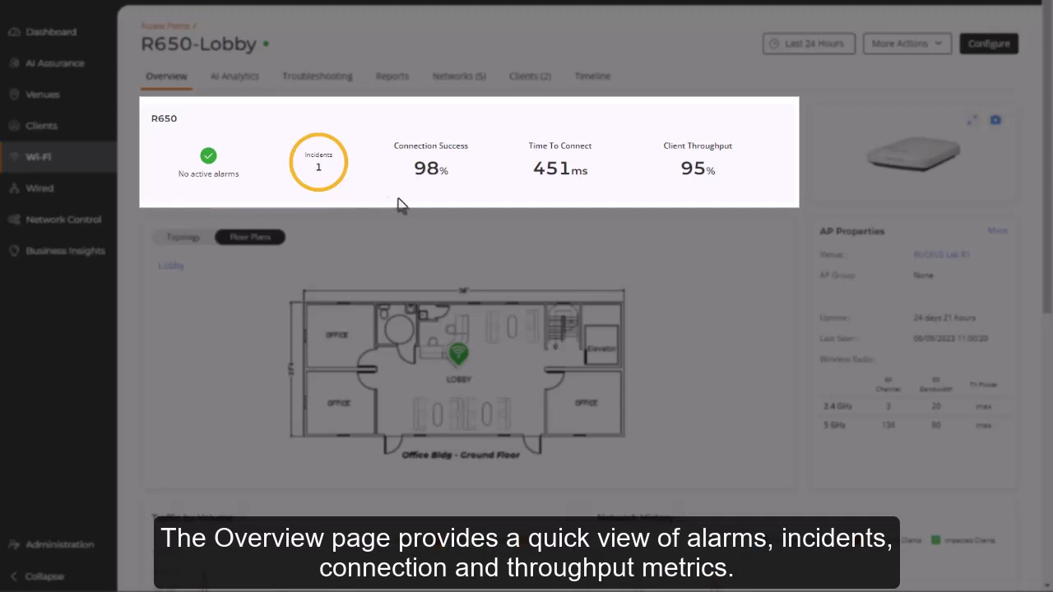
{"action": "mouse_move", "coordinate": [599, 204]}
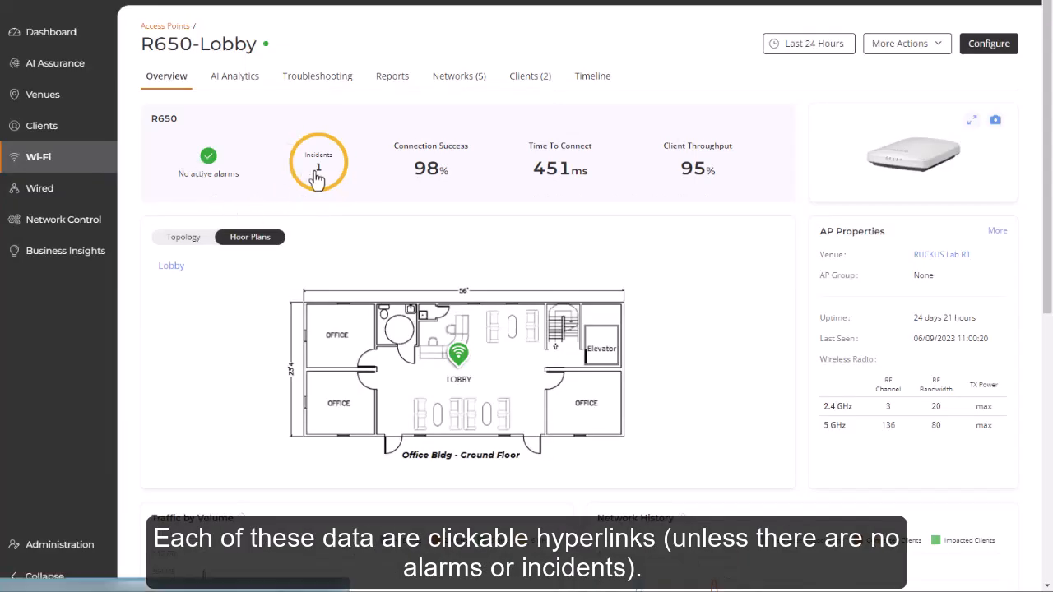
{"action": "left_click", "coordinate": [319, 163]}
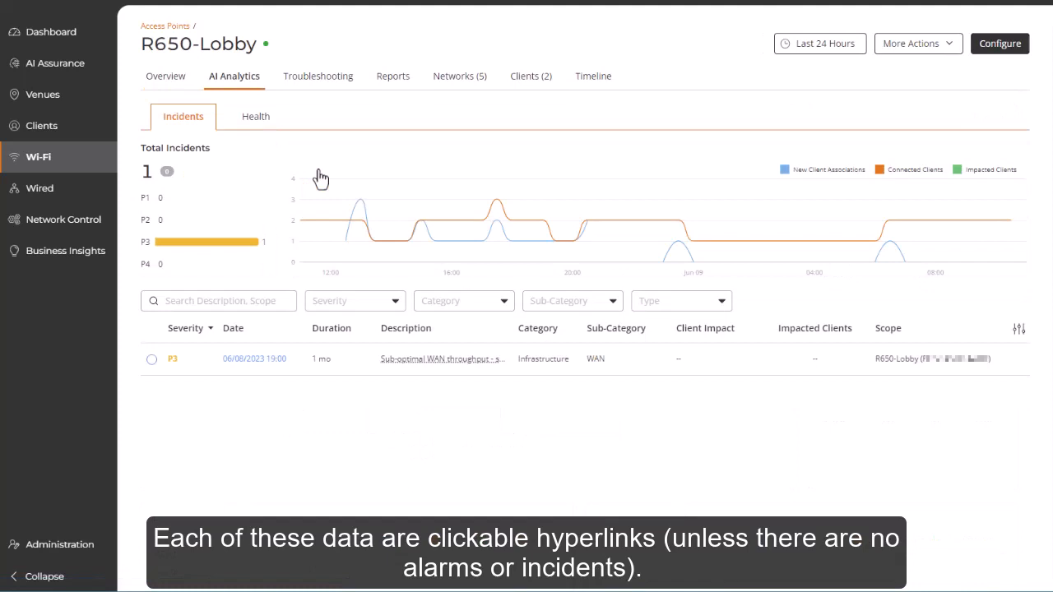
{"action": "left_click", "coordinate": [166, 75]}
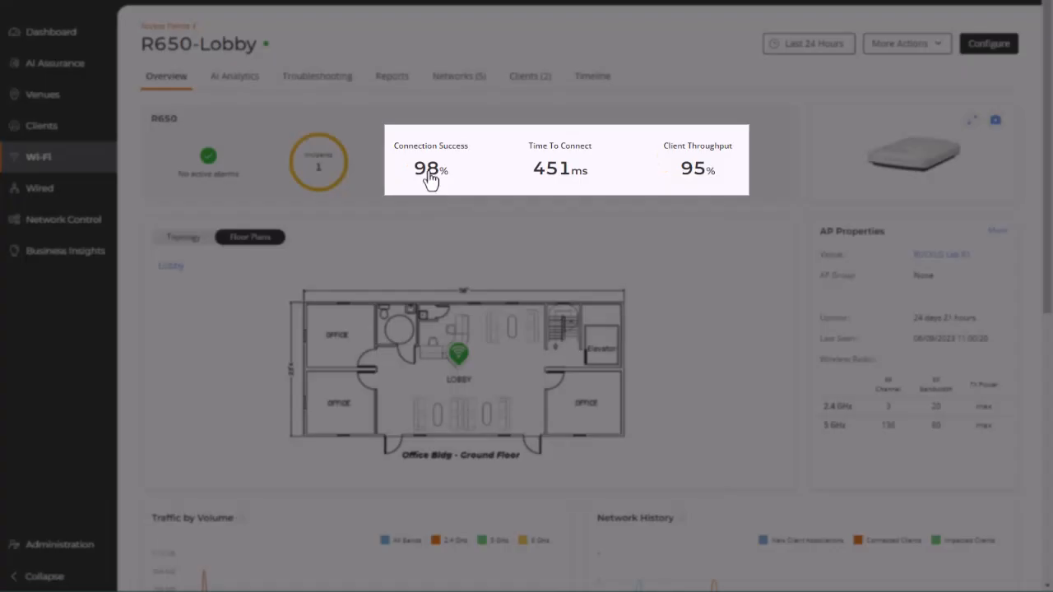
{"action": "left_click", "coordinate": [431, 168]}
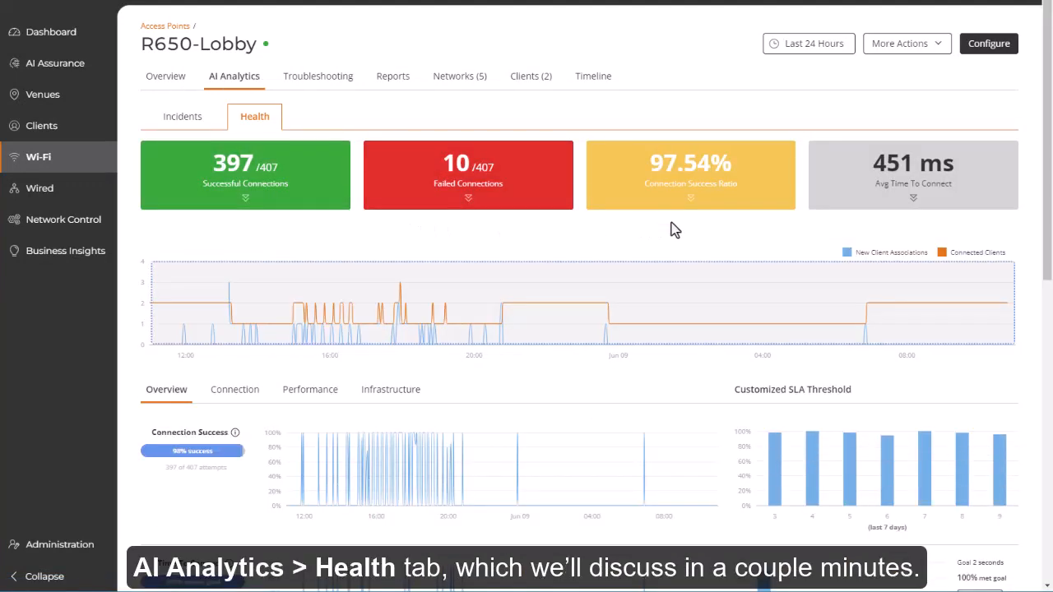
{"action": "mouse_move", "coordinate": [164, 76]}
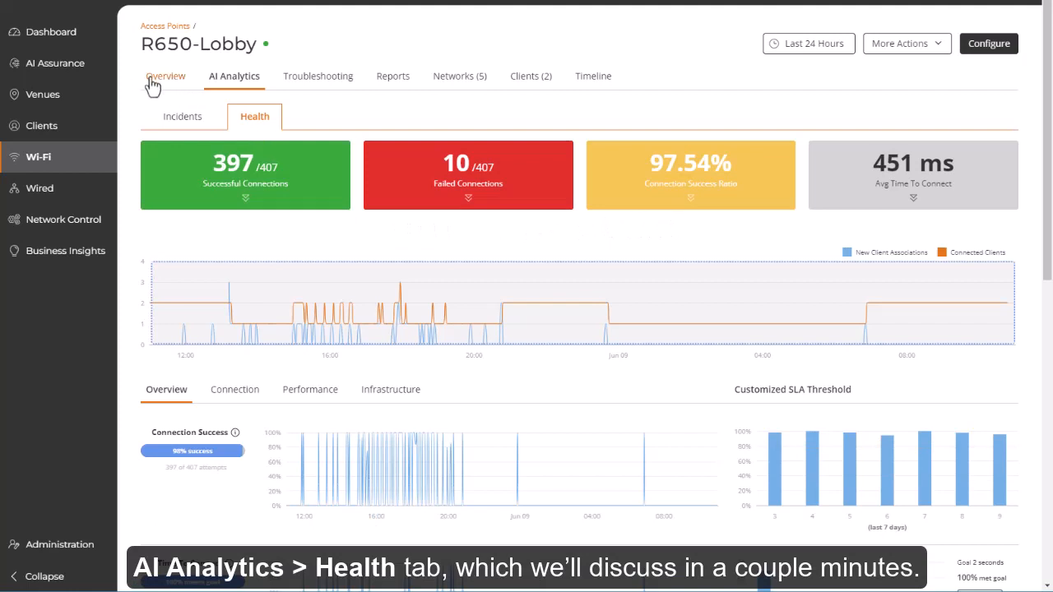
{"action": "left_click", "coordinate": [166, 76]}
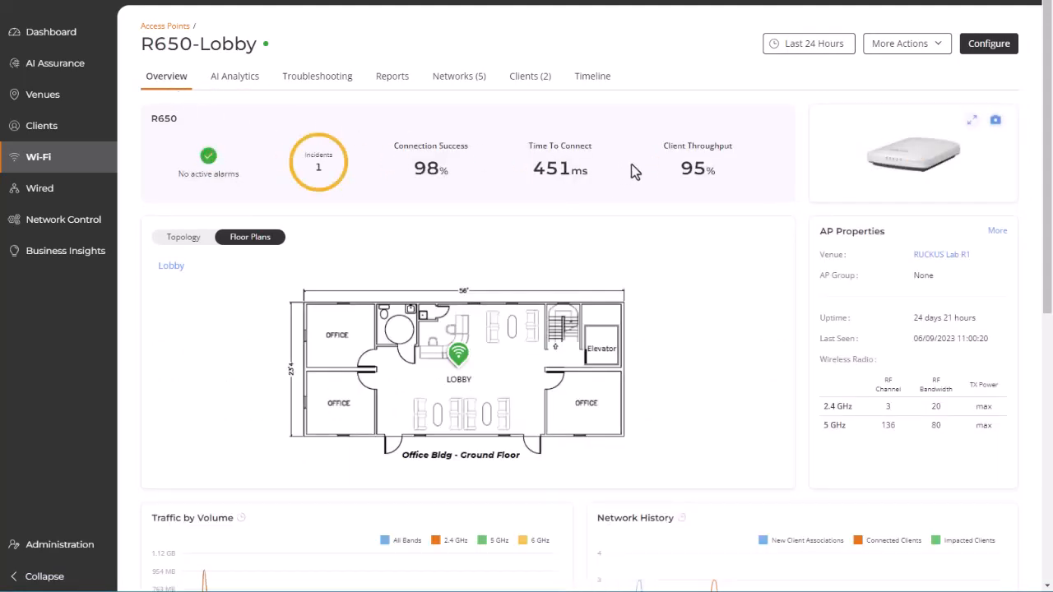
{"action": "left_click", "coordinate": [233, 76]}
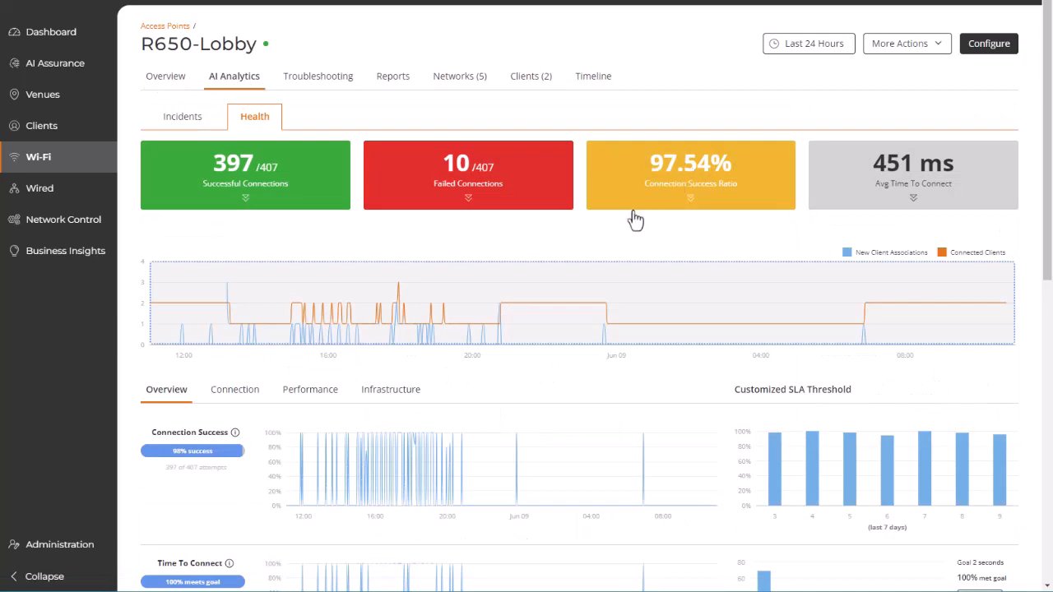
{"action": "left_click", "coordinate": [166, 76]}
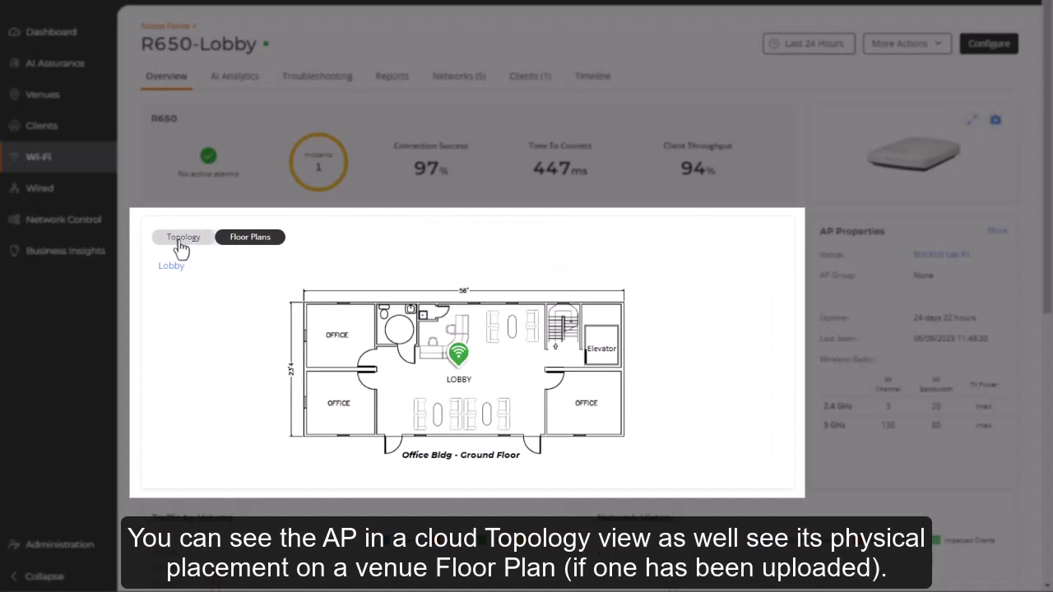
{"action": "left_click", "coordinate": [183, 237]}
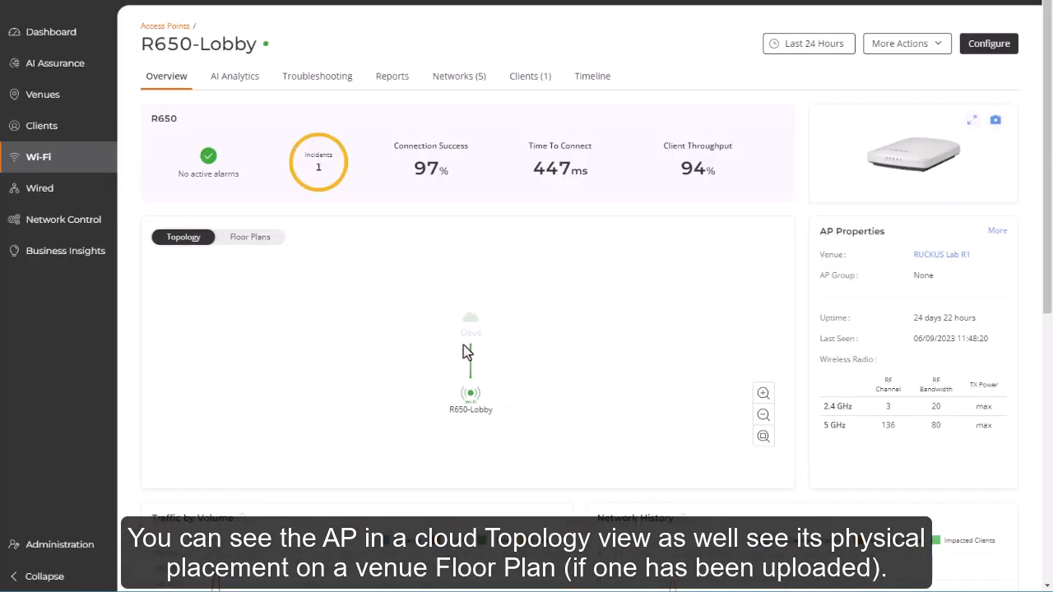
{"action": "mouse_move", "coordinate": [471, 394]}
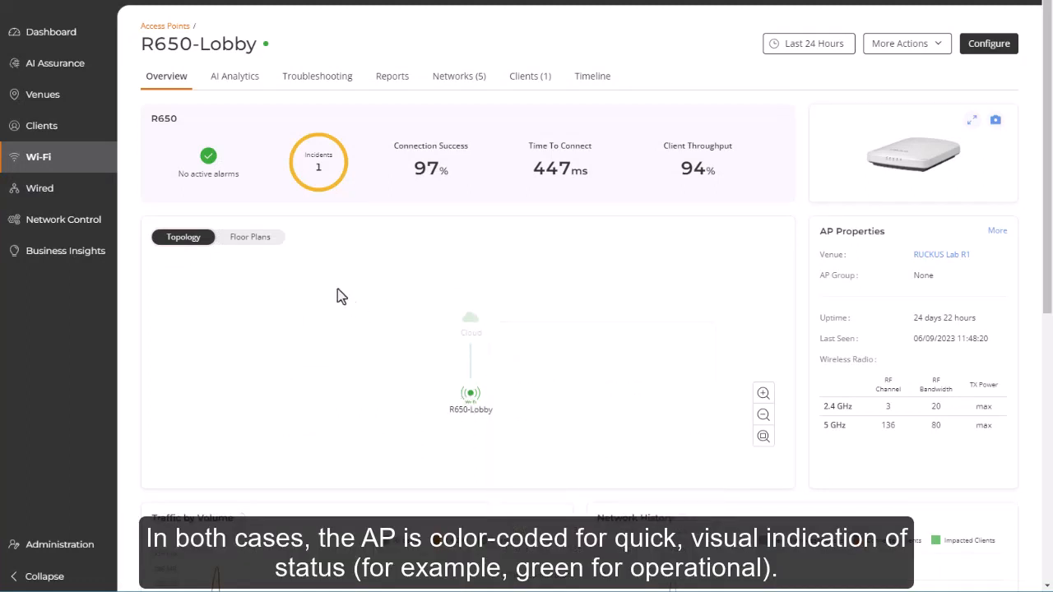
{"action": "left_click", "coordinate": [250, 237]}
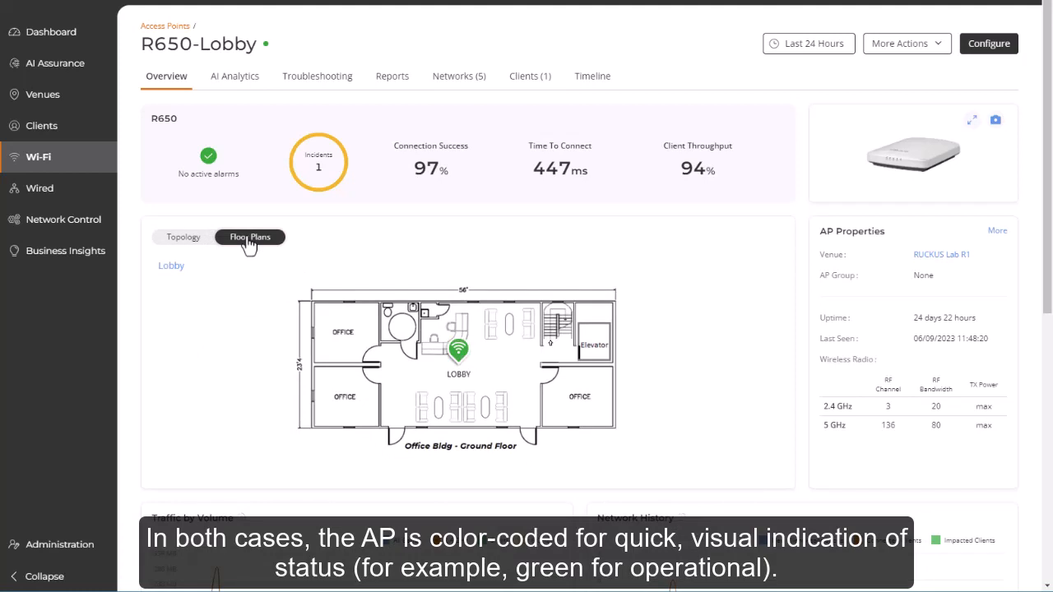
{"action": "mouse_move", "coordinate": [182, 237]}
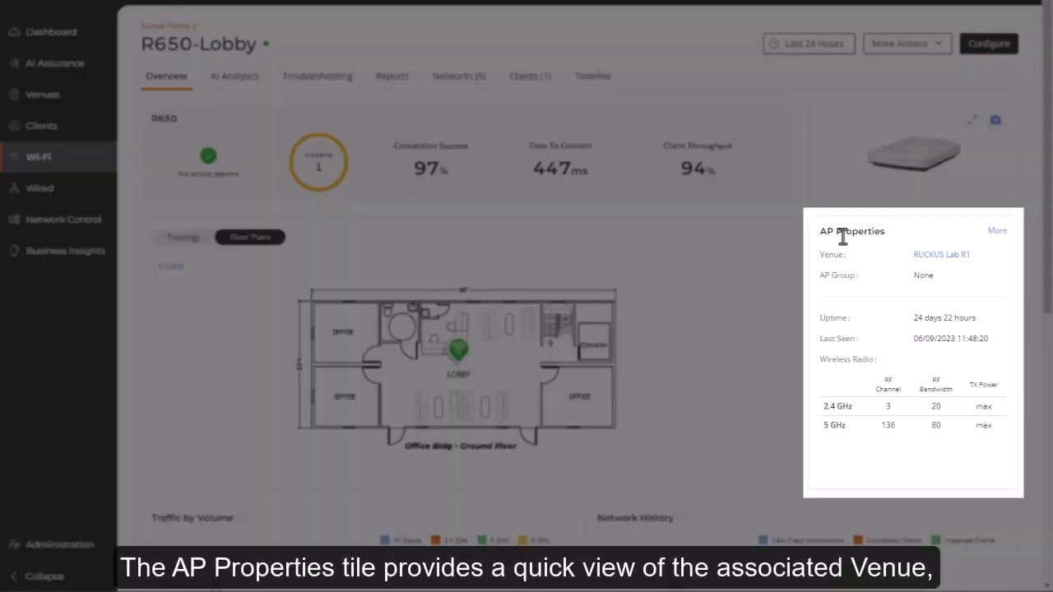
{"action": "mouse_move", "coordinate": [911, 237]}
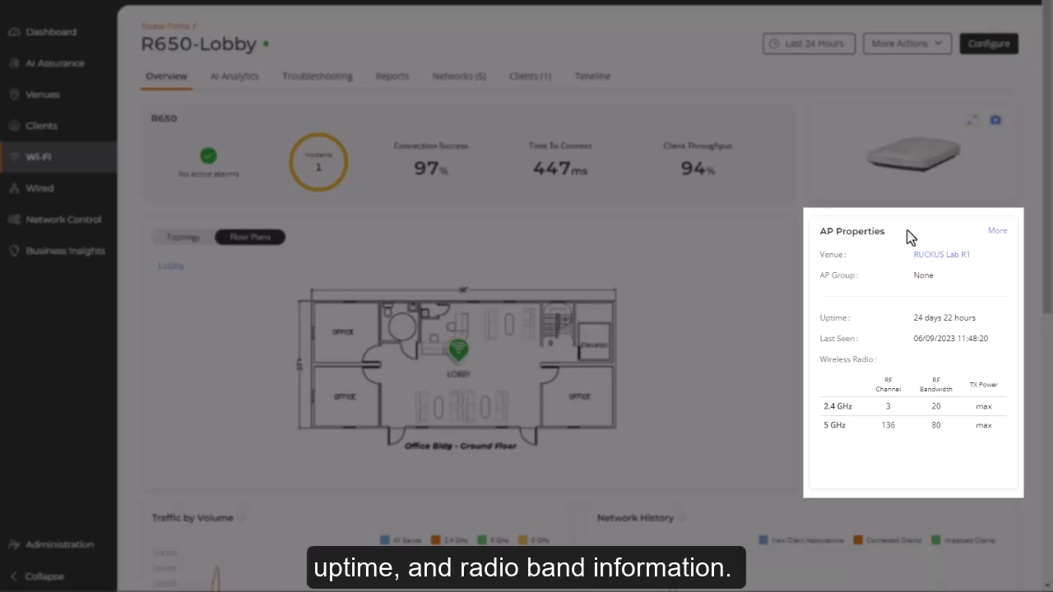
- Expand the AP's full properties, view its radio and LAN port settings, then close the panel
{"action": "left_click", "coordinate": [997, 230]}
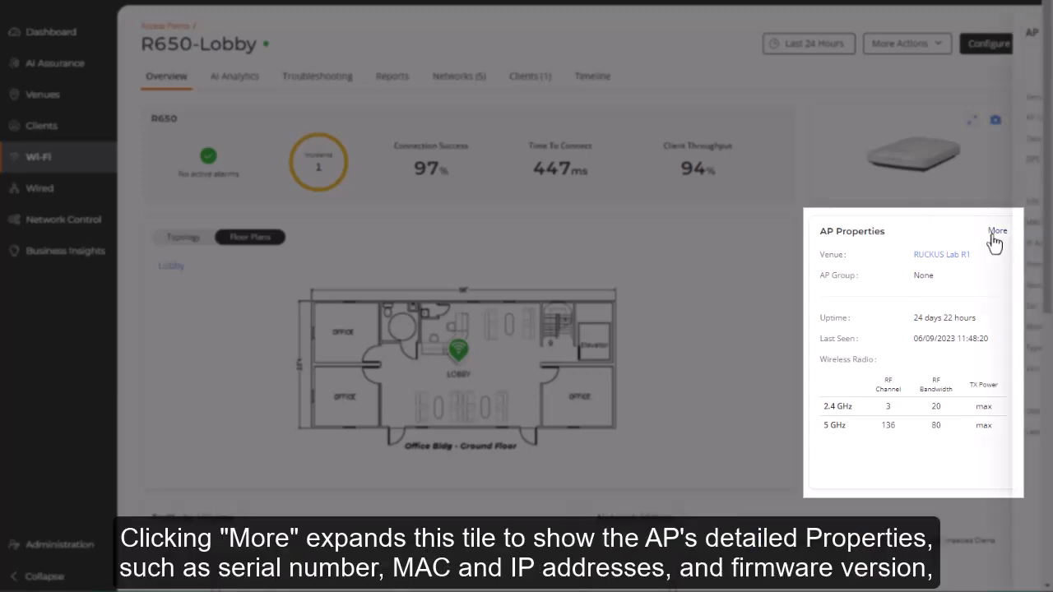
{"action": "left_click", "coordinate": [997, 230]}
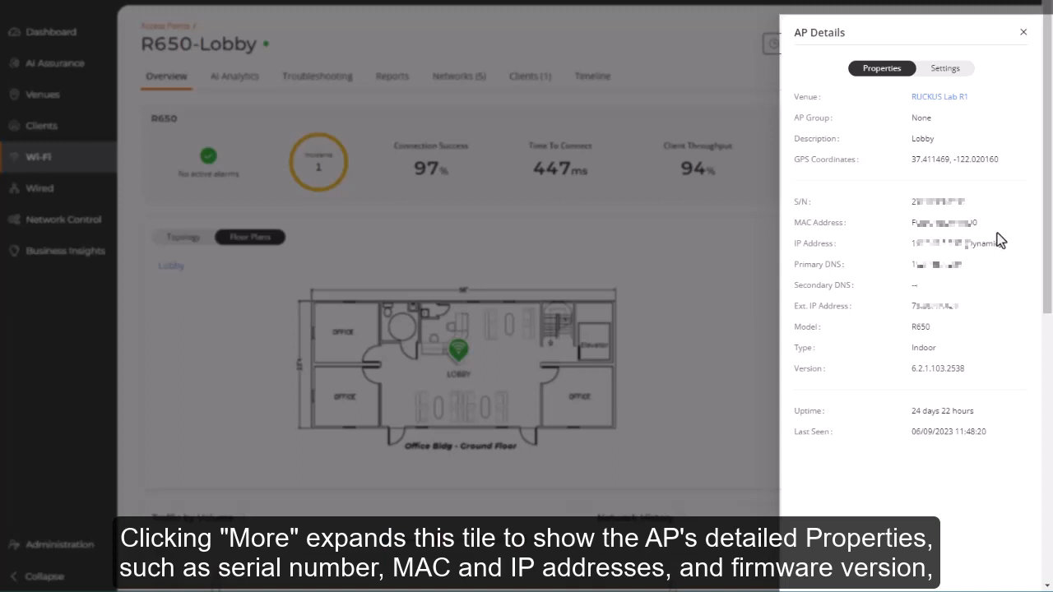
{"action": "mouse_move", "coordinate": [1011, 233]}
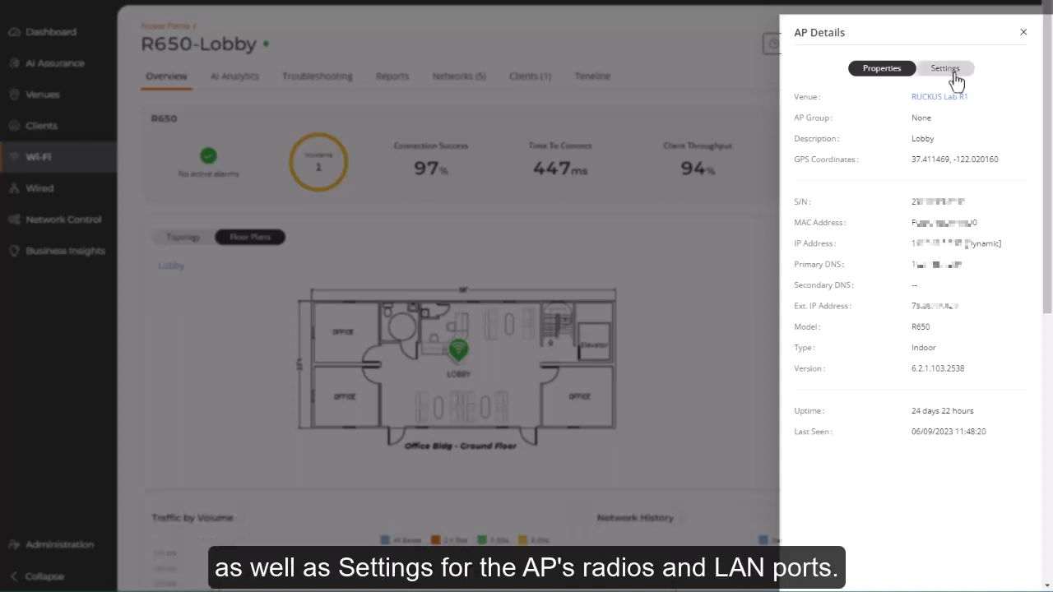
{"action": "left_click", "coordinate": [944, 69]}
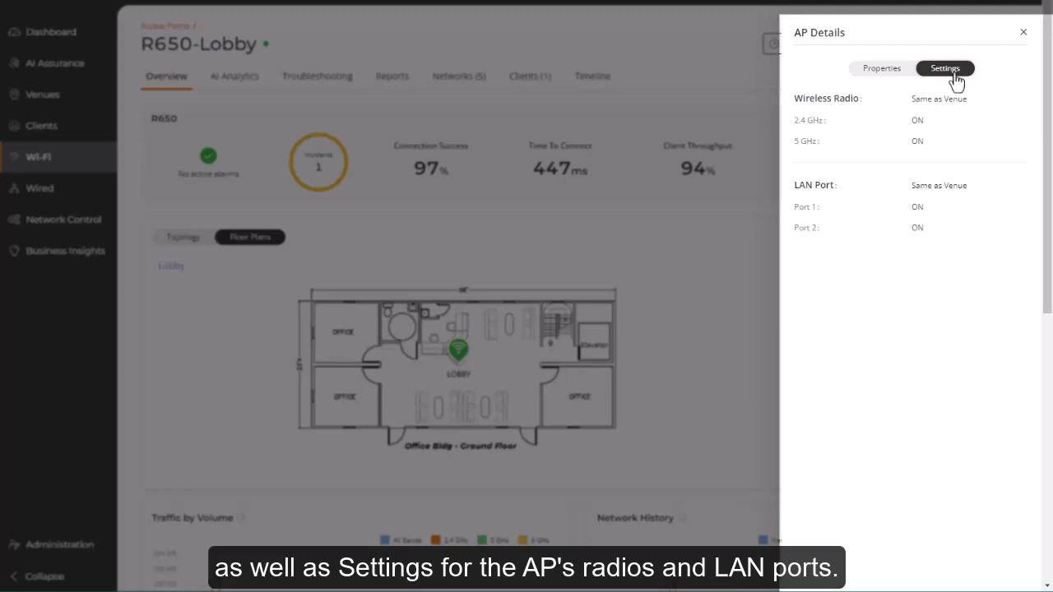
{"action": "left_click", "coordinate": [1023, 33]}
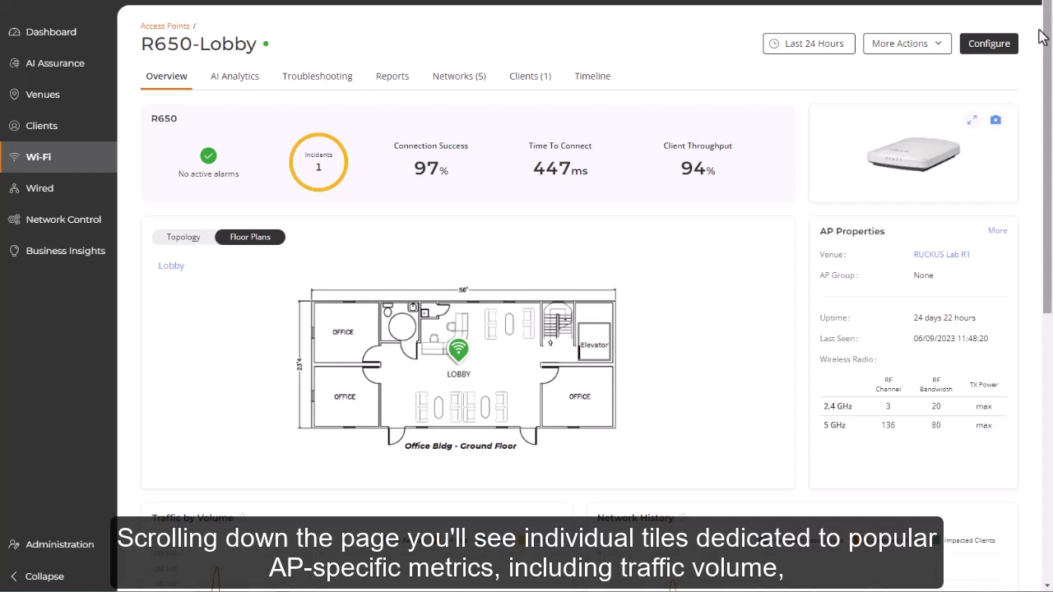
{"action": "scroll", "scroll_direction": "down", "scroll_amount": 3}
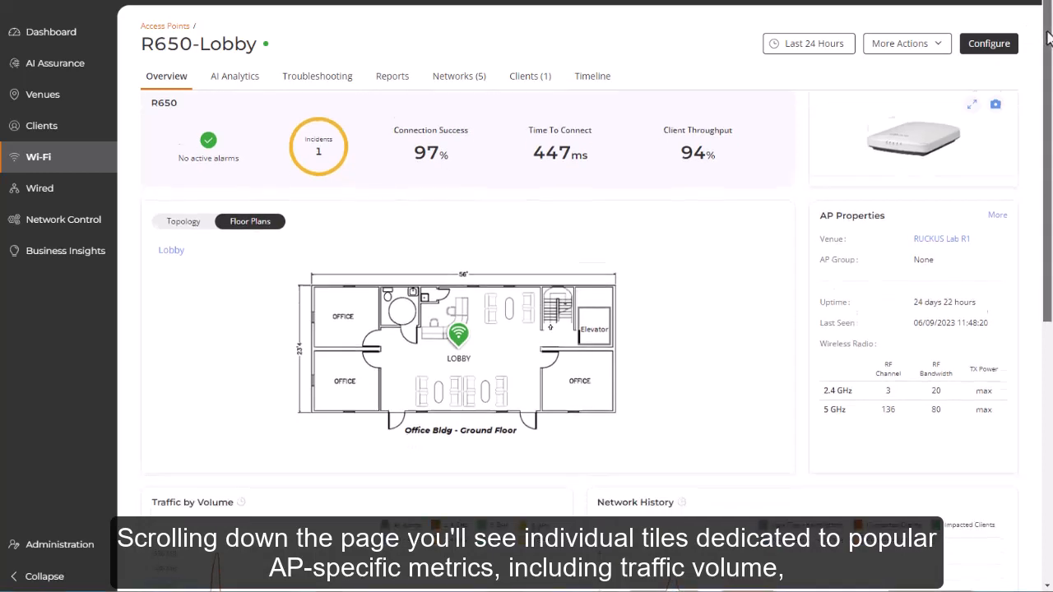
{"action": "scroll", "scroll_direction": "down", "scroll_amount": 3}
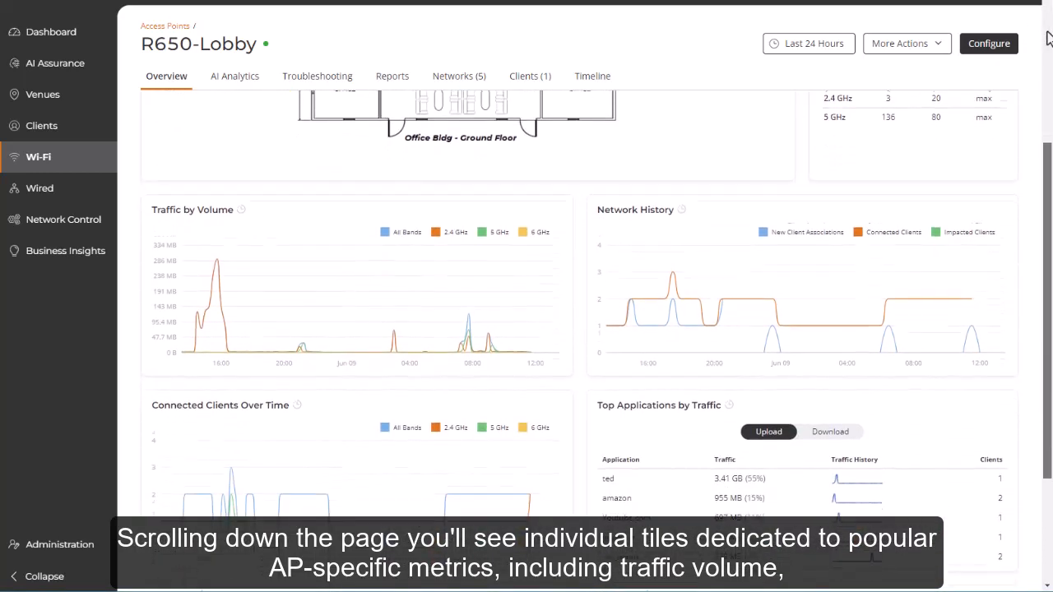
{"action": "scroll", "scroll_direction": "down", "scroll_amount": 3}
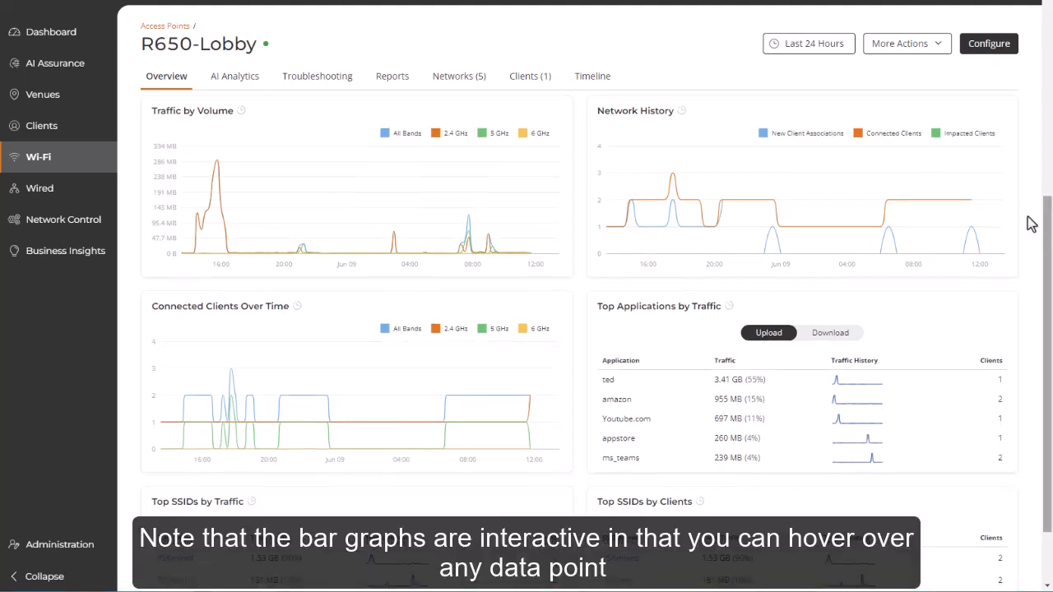
{"action": "mouse_move", "coordinate": [895, 201]}
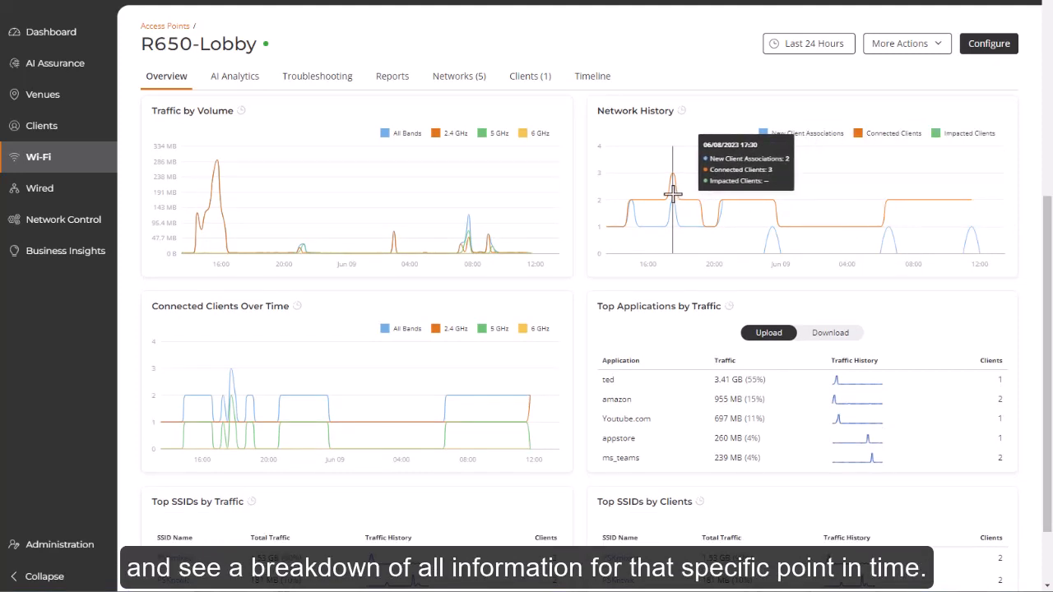
{"action": "mouse_move", "coordinate": [583, 222]}
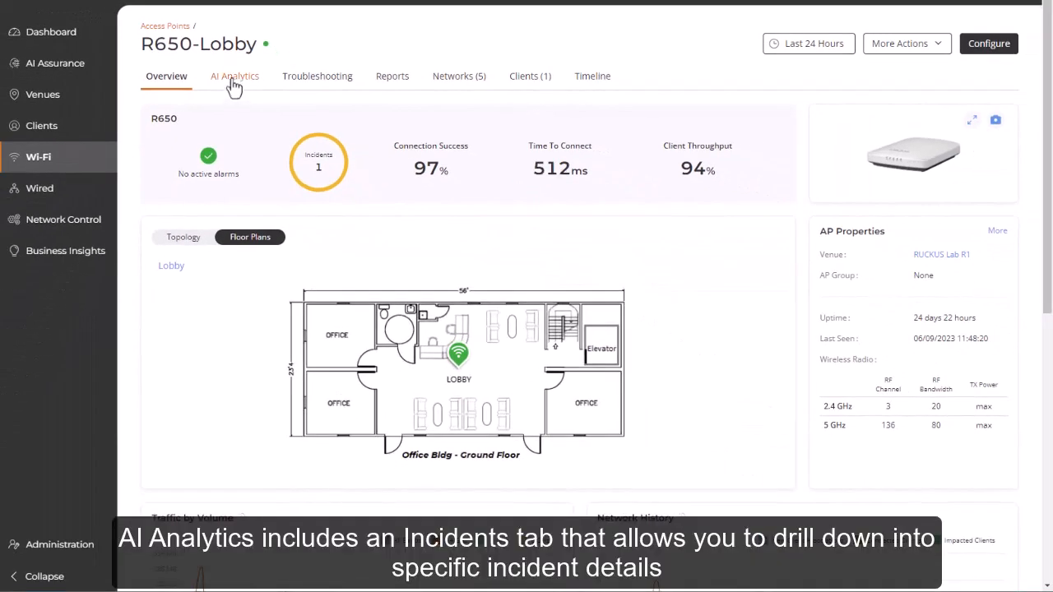
- Read the WAN throughput incident's root cause in the AP's AI Analytics
{"action": "left_click", "coordinate": [234, 76]}
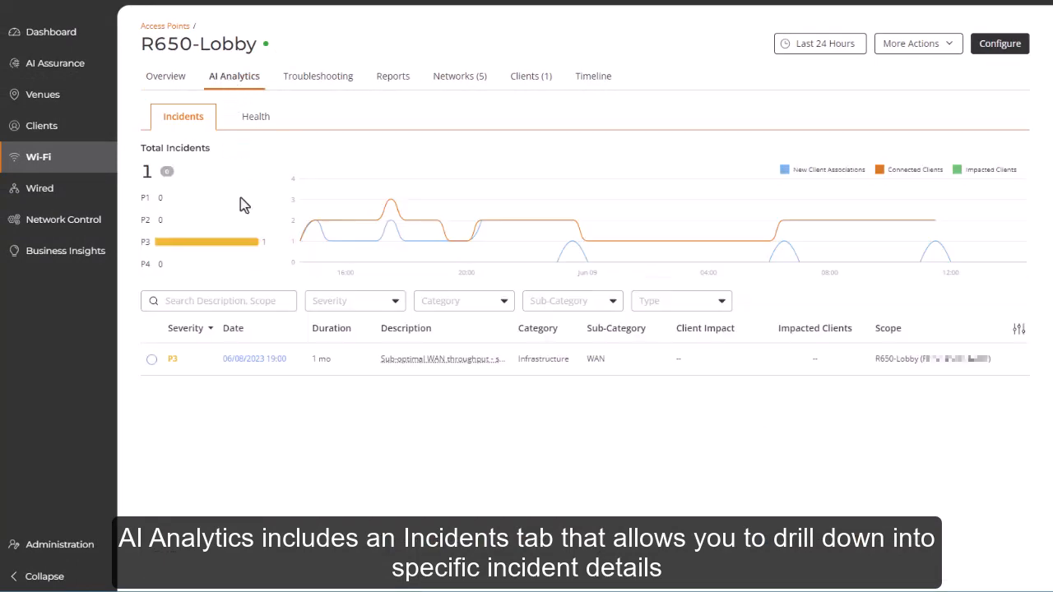
{"action": "mouse_move", "coordinate": [379, 221]}
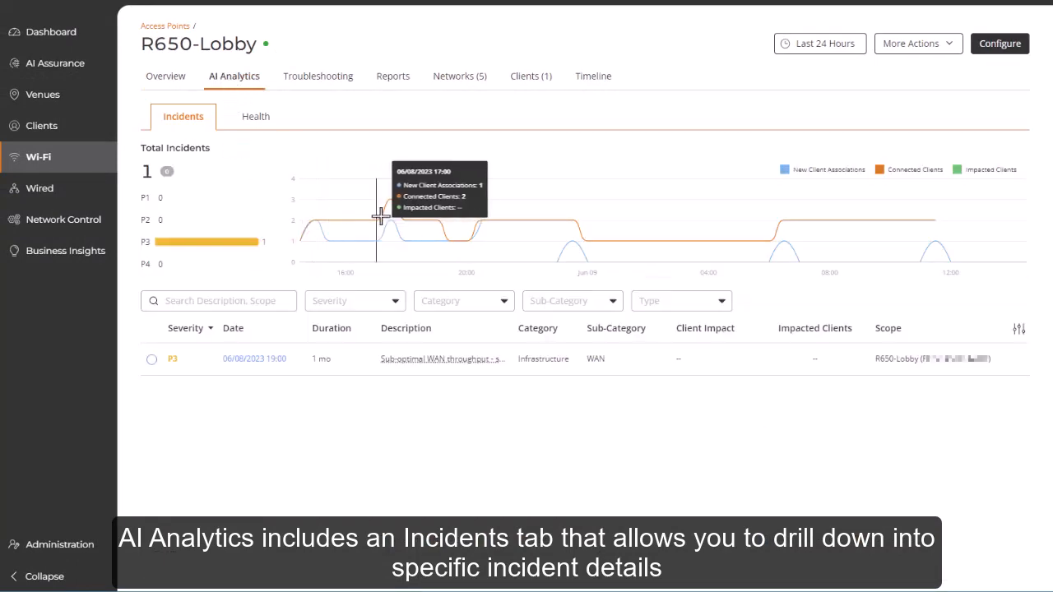
{"action": "mouse_move", "coordinate": [388, 217]}
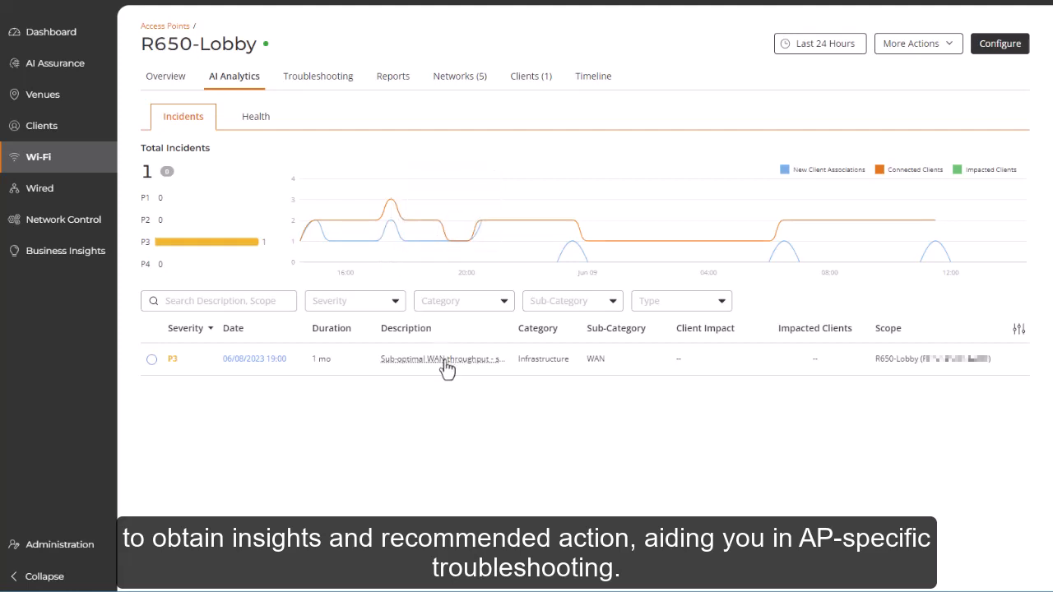
{"action": "left_click", "coordinate": [441, 358]}
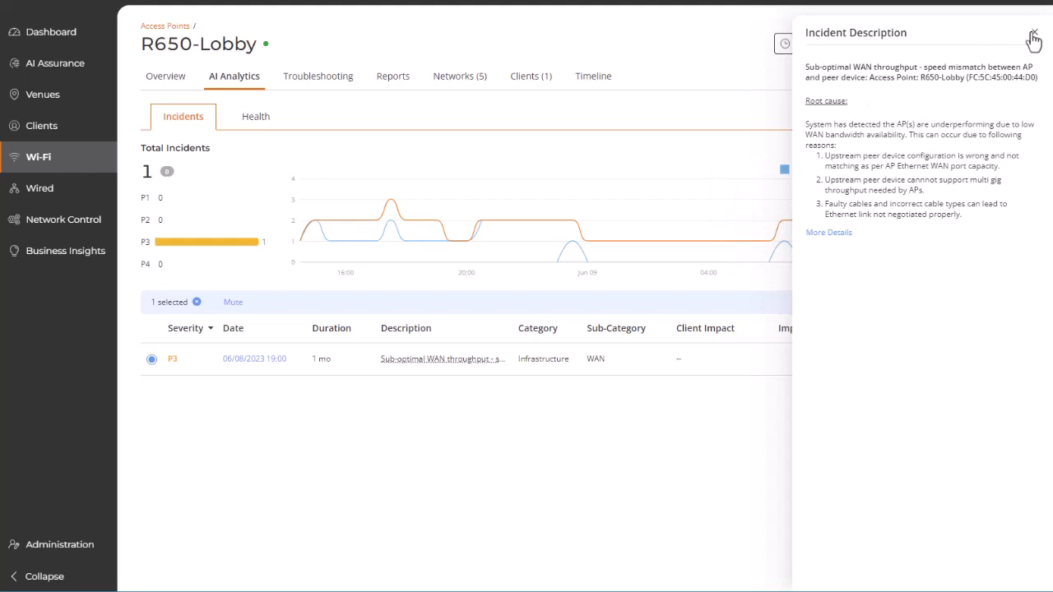
{"action": "left_click", "coordinate": [1033, 33]}
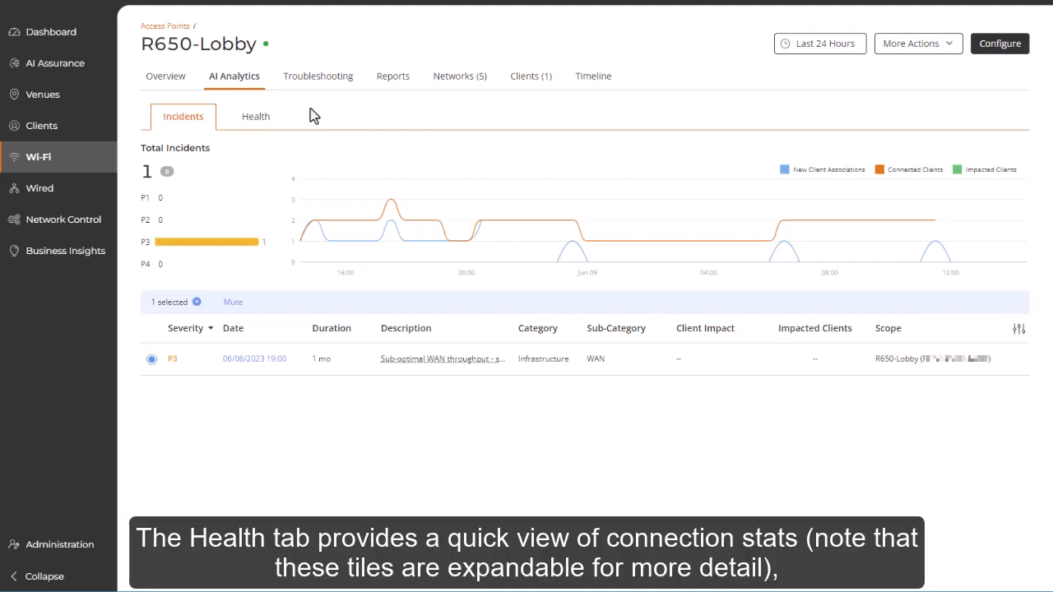
- Review the access point's connection health metrics
{"action": "left_click", "coordinate": [255, 115]}
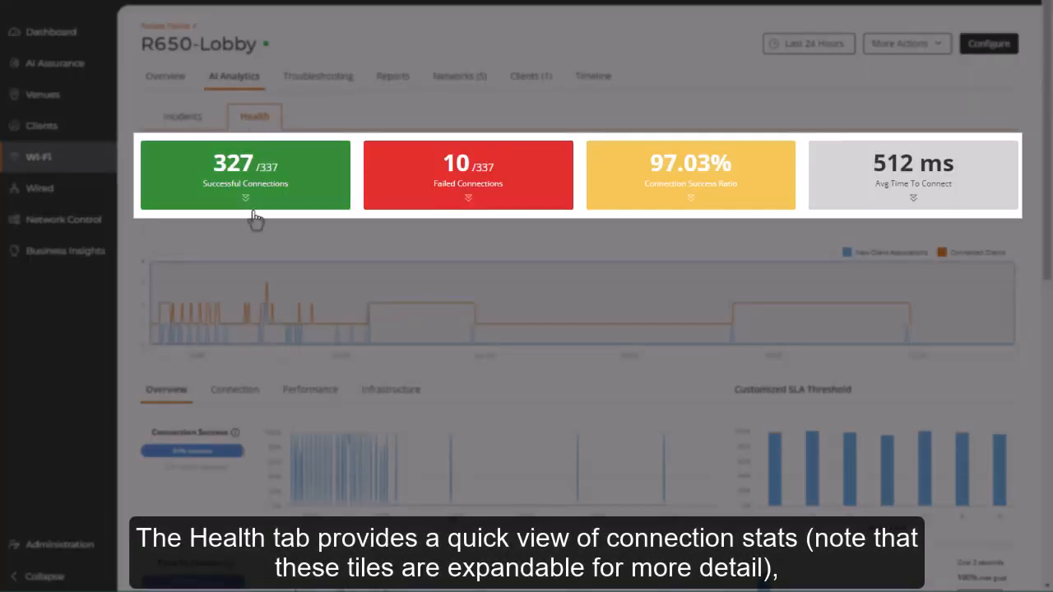
{"action": "left_click", "coordinate": [468, 175]}
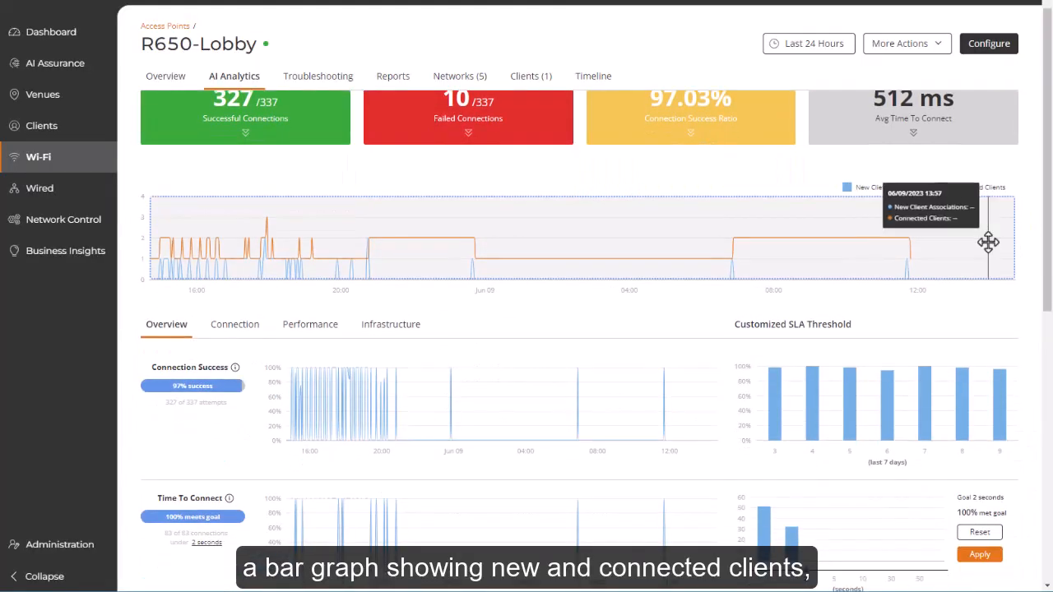
{"action": "mouse_move", "coordinate": [833, 243]}
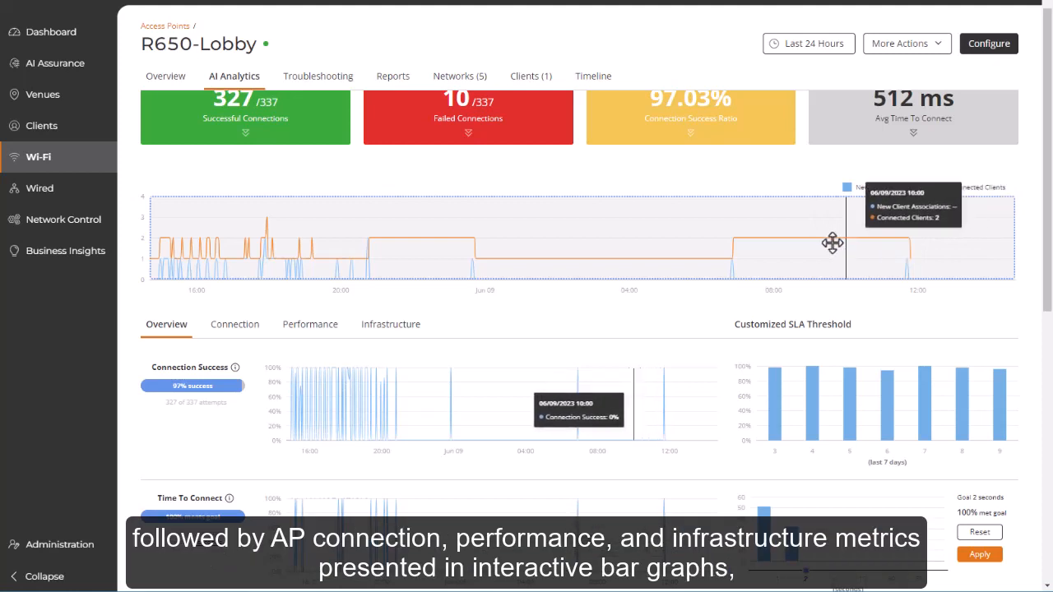
{"action": "mouse_move", "coordinate": [734, 253]}
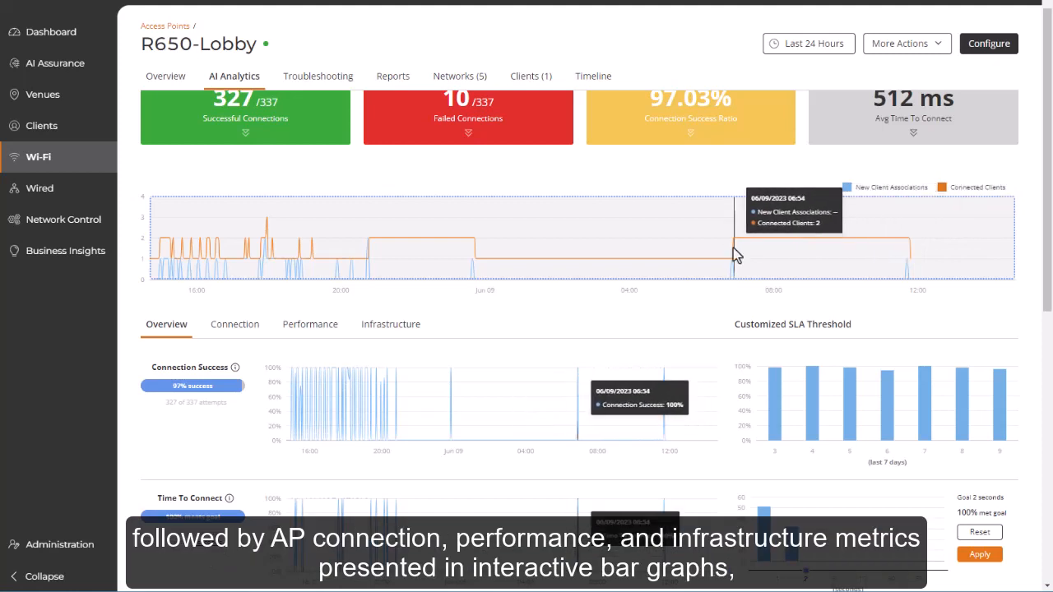
{"action": "mouse_move", "coordinate": [271, 253]}
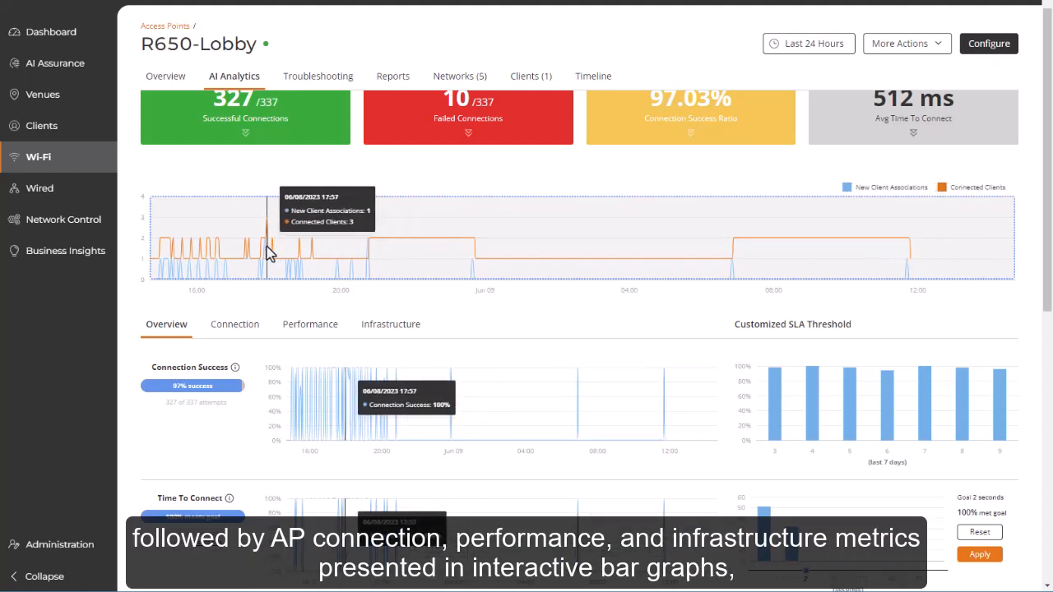
{"action": "scroll", "scroll_direction": "down", "scroll_amount": 3}
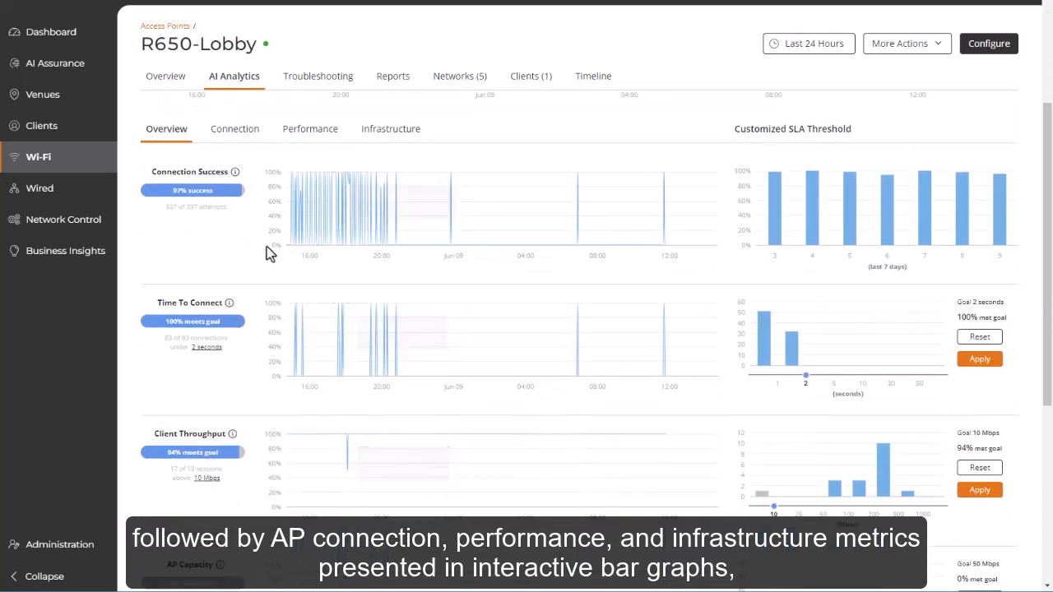
{"action": "mouse_move", "coordinate": [298, 232]}
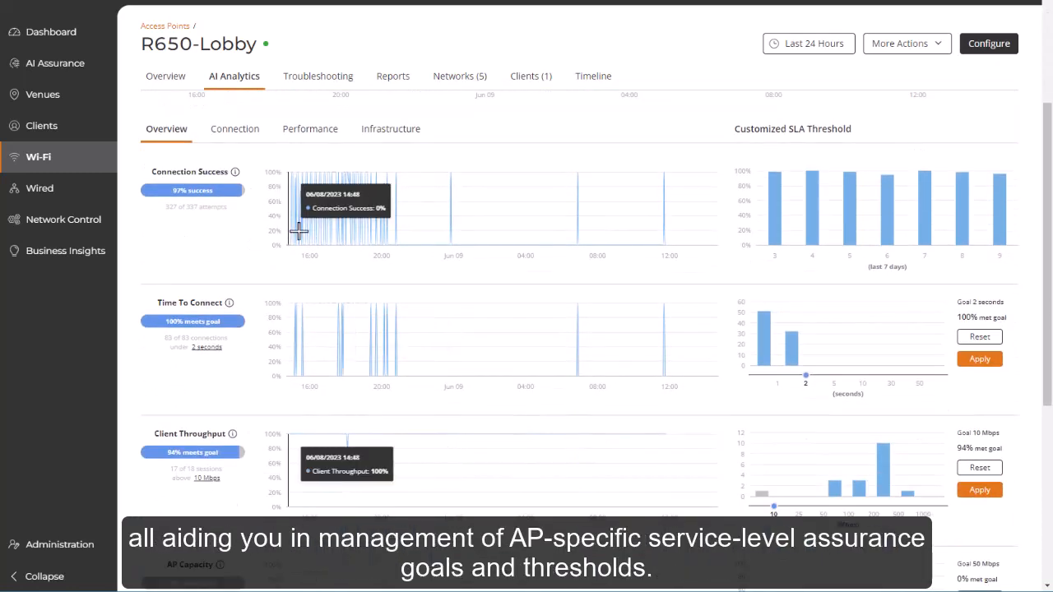
{"action": "mouse_move", "coordinate": [380, 230]}
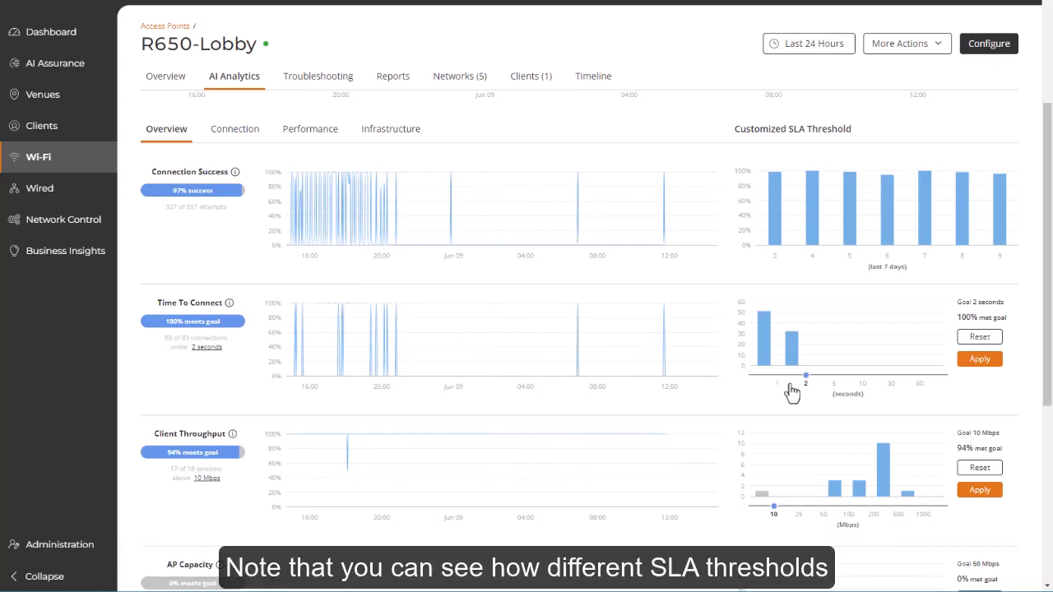
{"action": "mouse_move", "coordinate": [776, 387]}
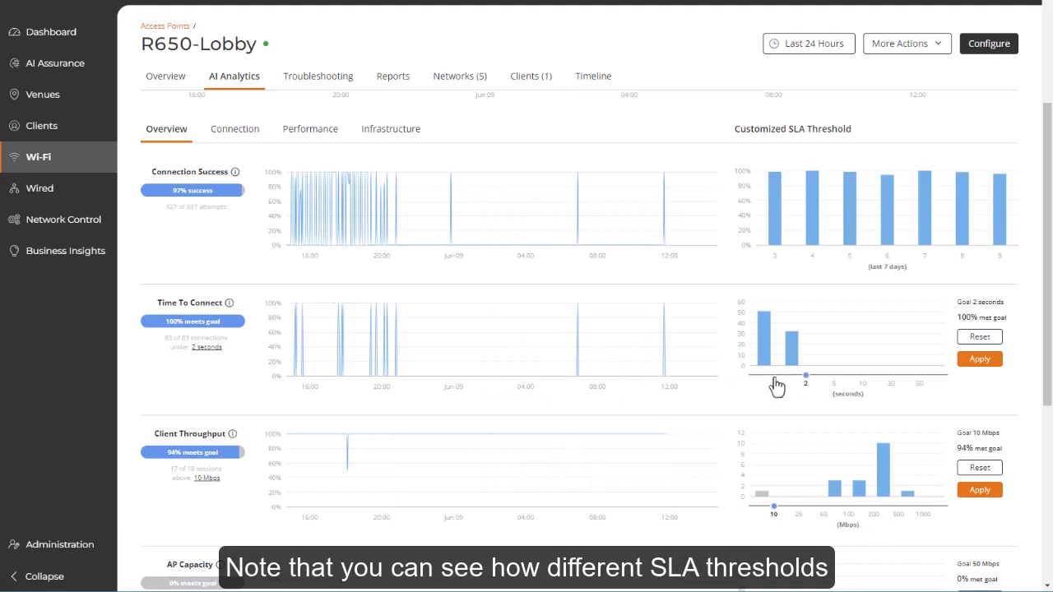
- Tighten the Time To Connect SLA goal to 1 second, readjust it, then reset to default
{"action": "left_click_drag", "start_coordinate": [806, 375], "coordinate": [774, 375]}
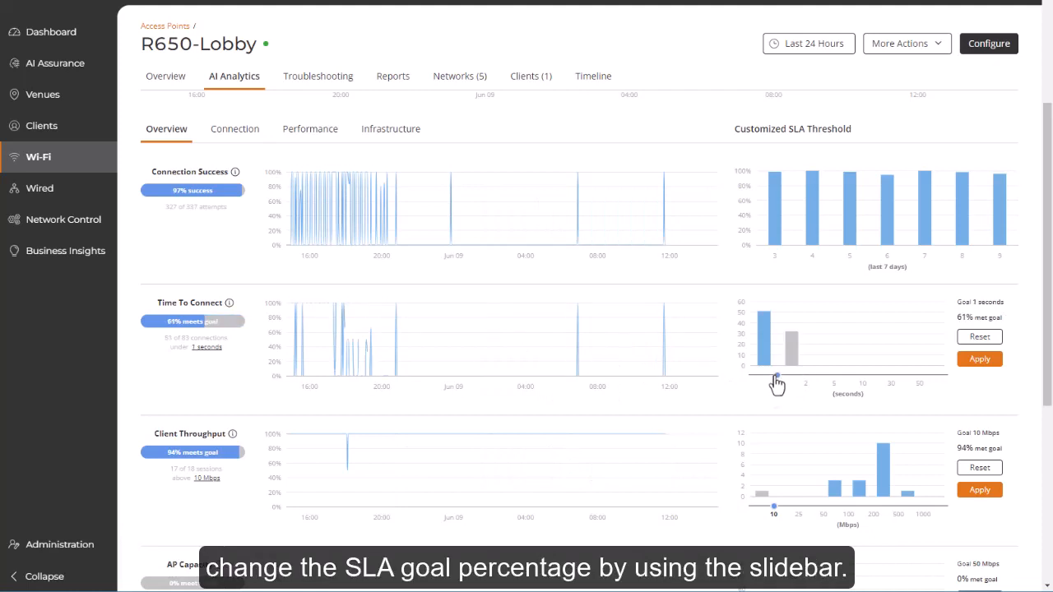
{"action": "left_click_drag", "start_coordinate": [776, 375], "coordinate": [809, 375]}
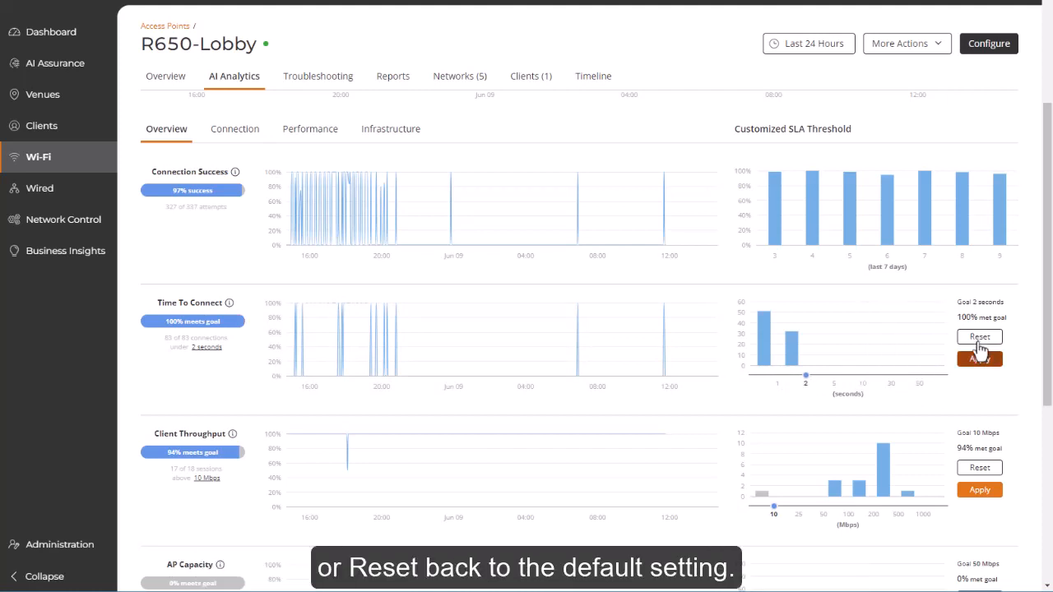
{"action": "left_click", "coordinate": [316, 76]}
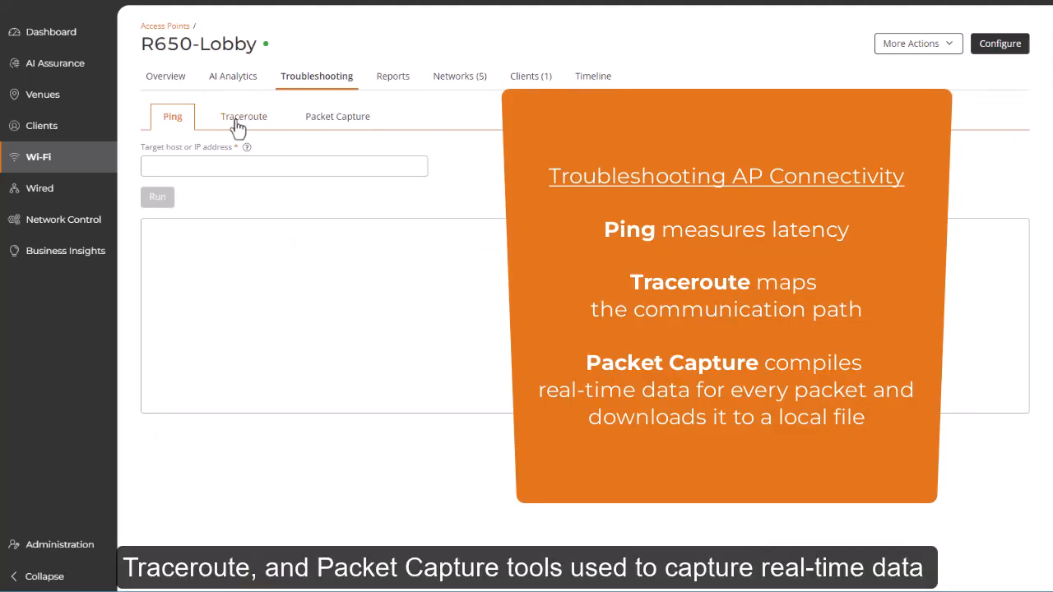
- Step from ping through traceroute to the packet capture tool with its 2.4 GHz interface and filters
{"action": "left_click", "coordinate": [243, 115]}
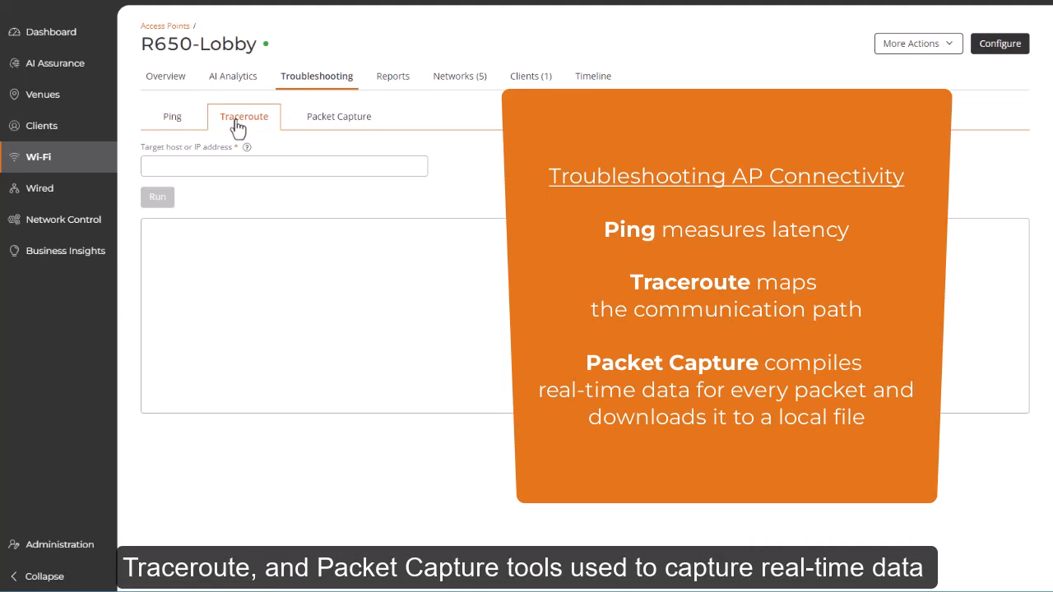
{"action": "left_click", "coordinate": [339, 115]}
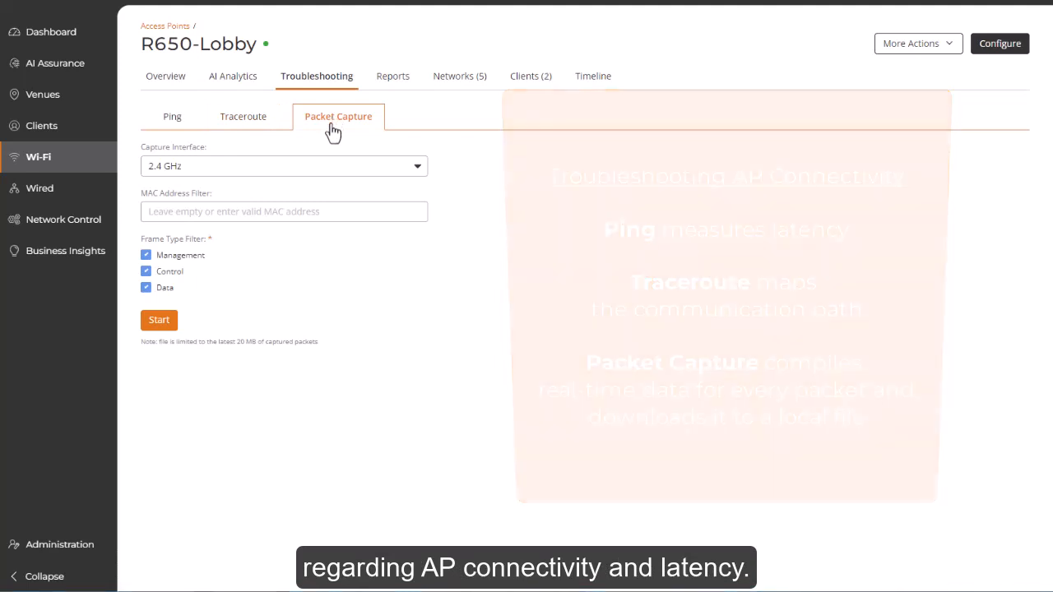
{"action": "left_click", "coordinate": [392, 76]}
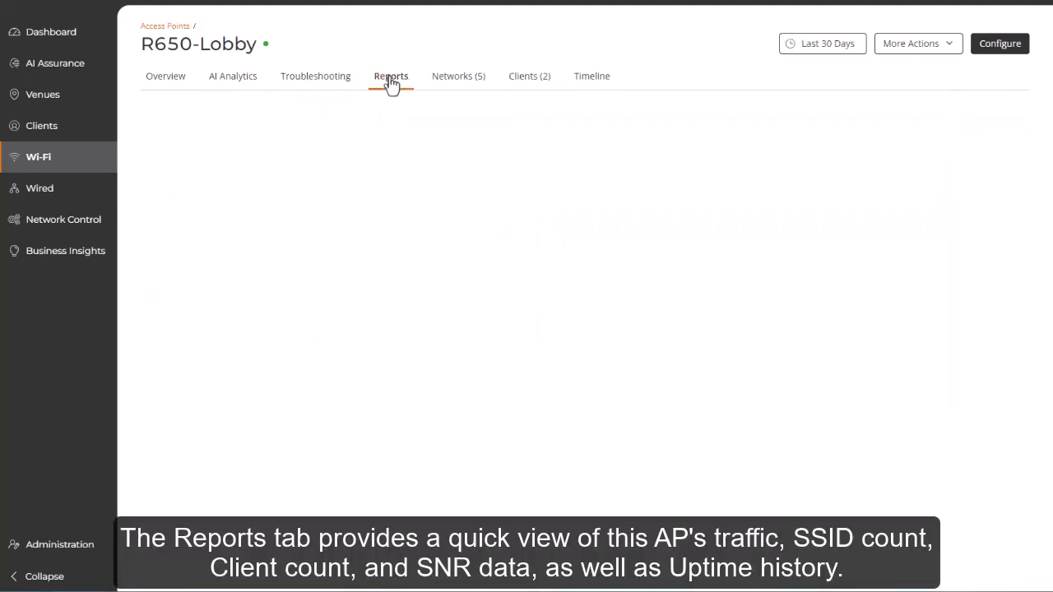
{"action": "left_click", "coordinate": [391, 76]}
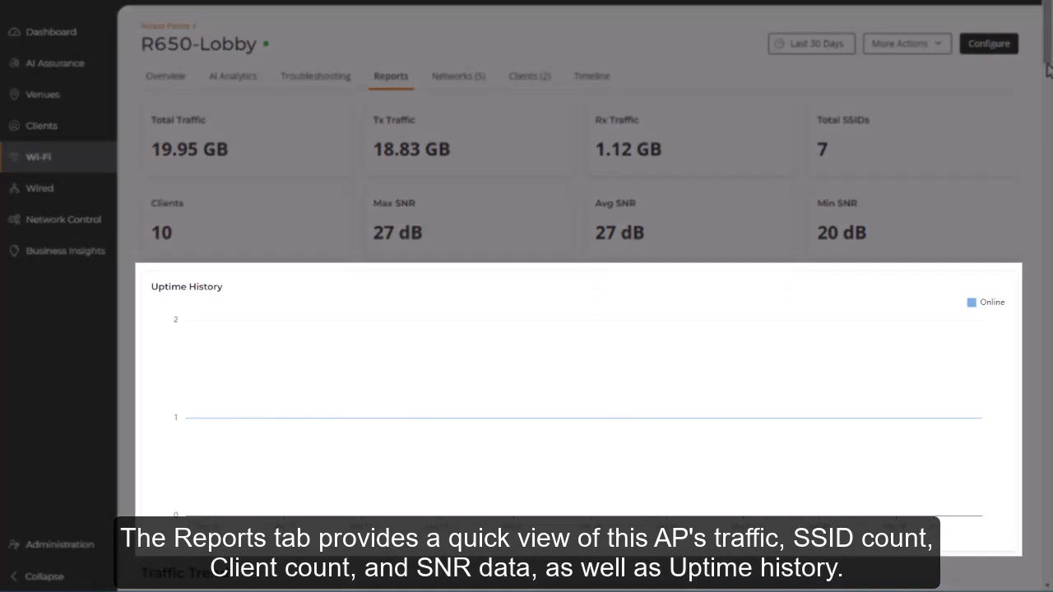
{"action": "scroll", "scroll_direction": "down", "scroll_amount": 3}
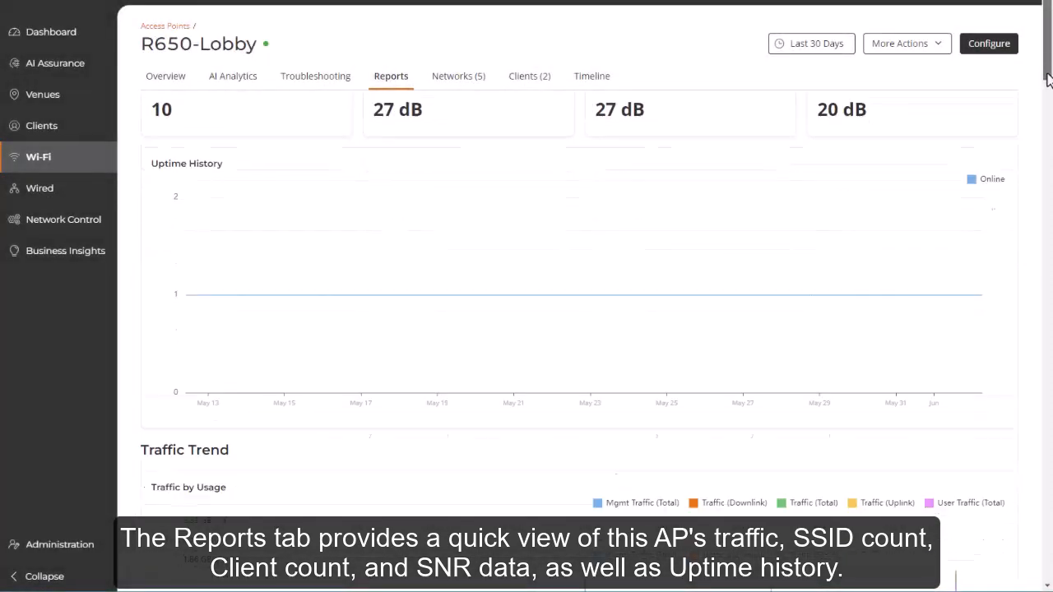
{"action": "scroll", "scroll_direction": "down", "scroll_amount": 3}
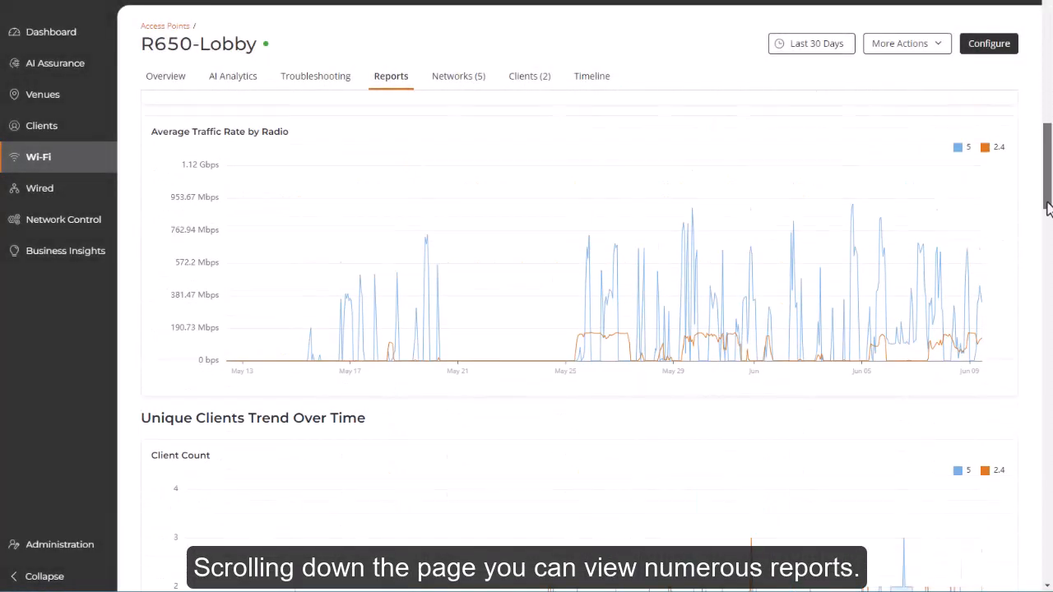
{"action": "scroll", "scroll_direction": "down", "scroll_amount": 3}
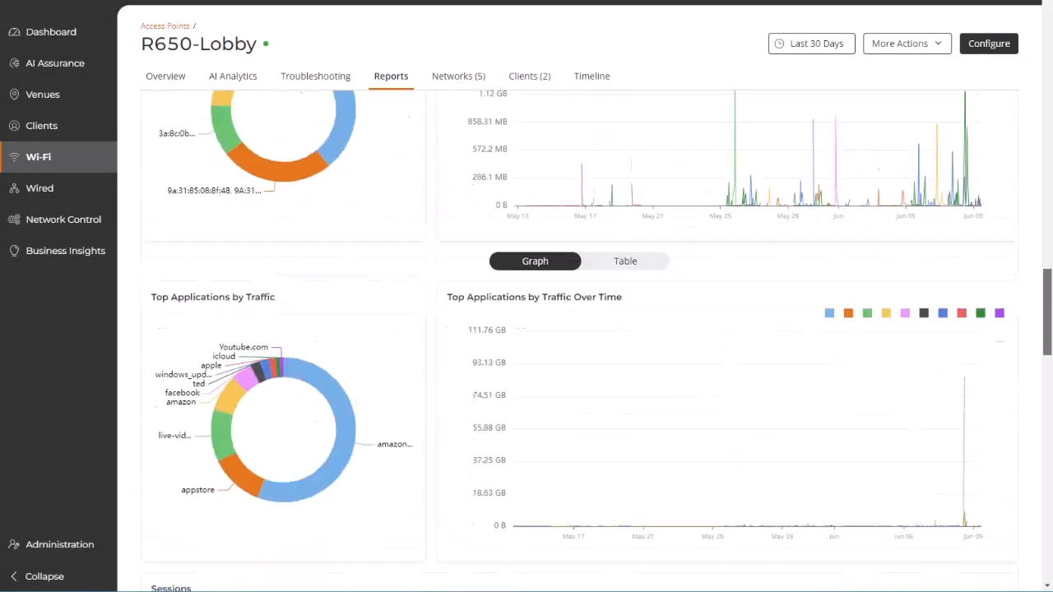
{"action": "scroll", "scroll_direction": "down", "scroll_amount": 3}
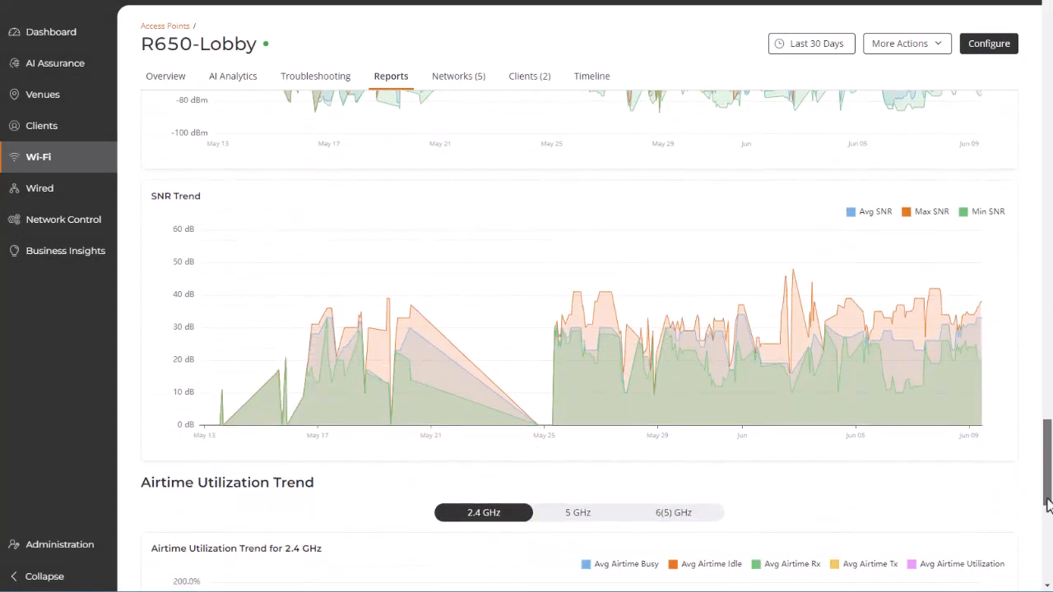
{"action": "scroll", "scroll_direction": "down", "scroll_amount": 3}
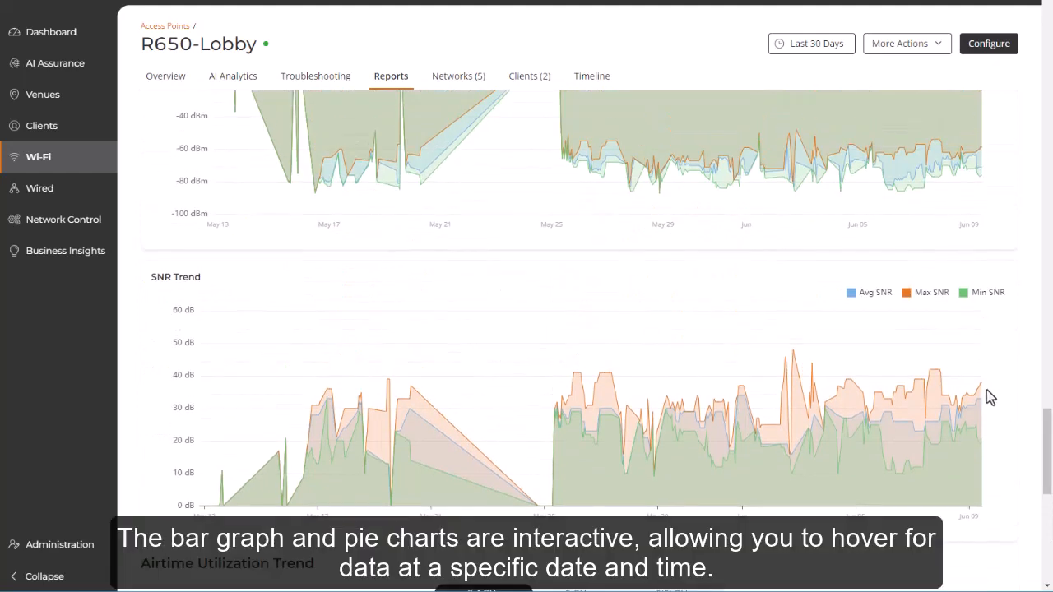
{"action": "mouse_move", "coordinate": [941, 397]}
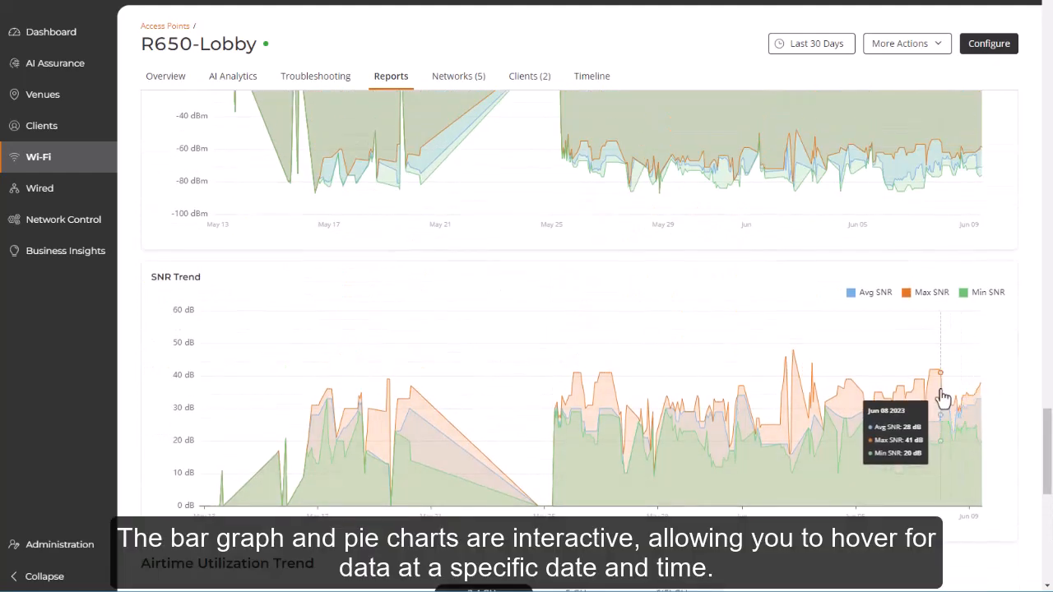
{"action": "mouse_move", "coordinate": [931, 395]}
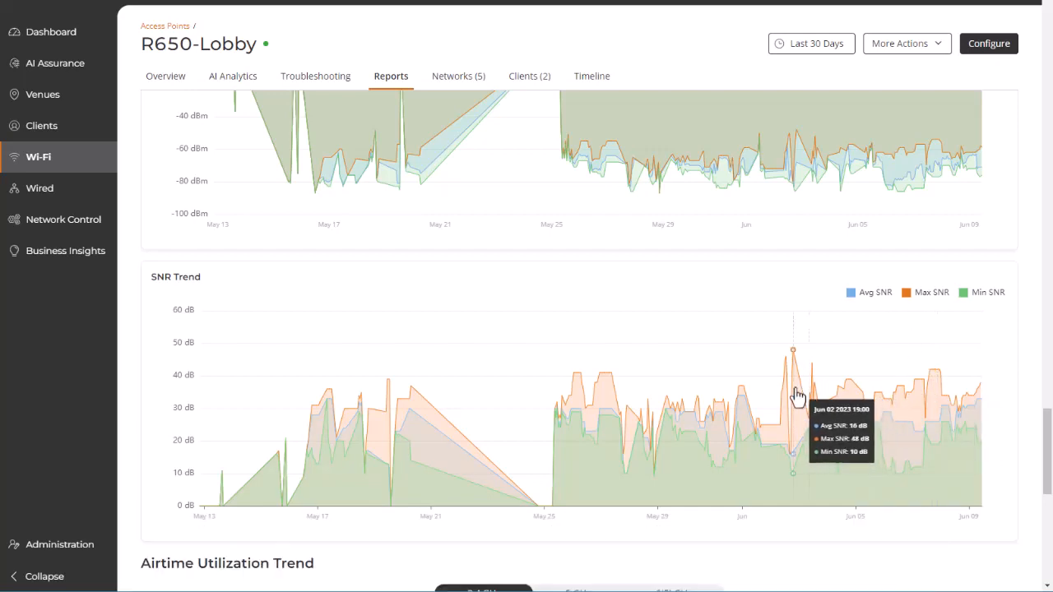
{"action": "scroll", "scroll_direction": "down", "scroll_amount": 3}
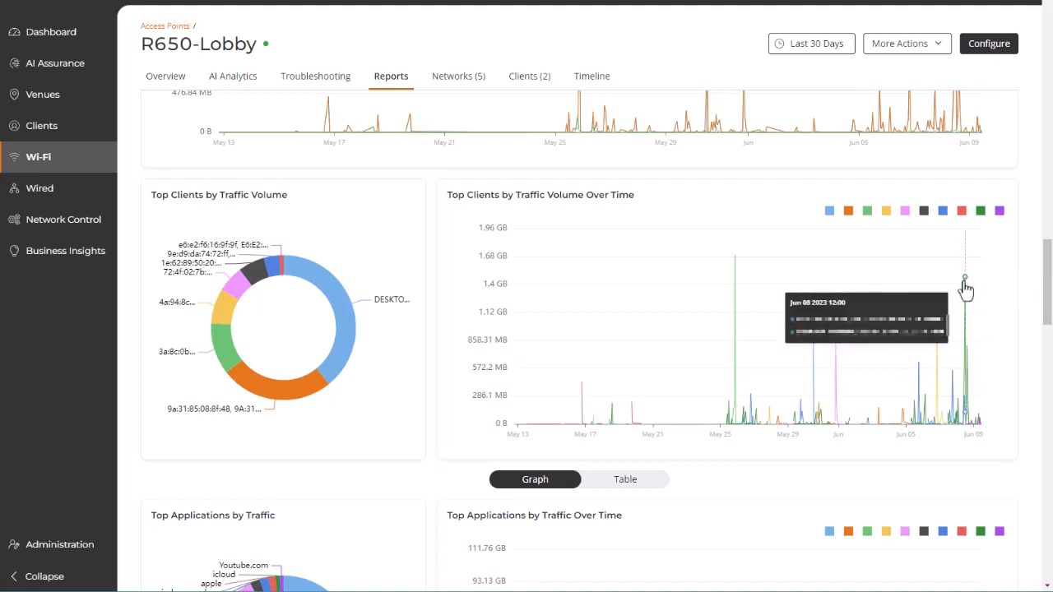
{"action": "mouse_move", "coordinate": [1045, 276]}
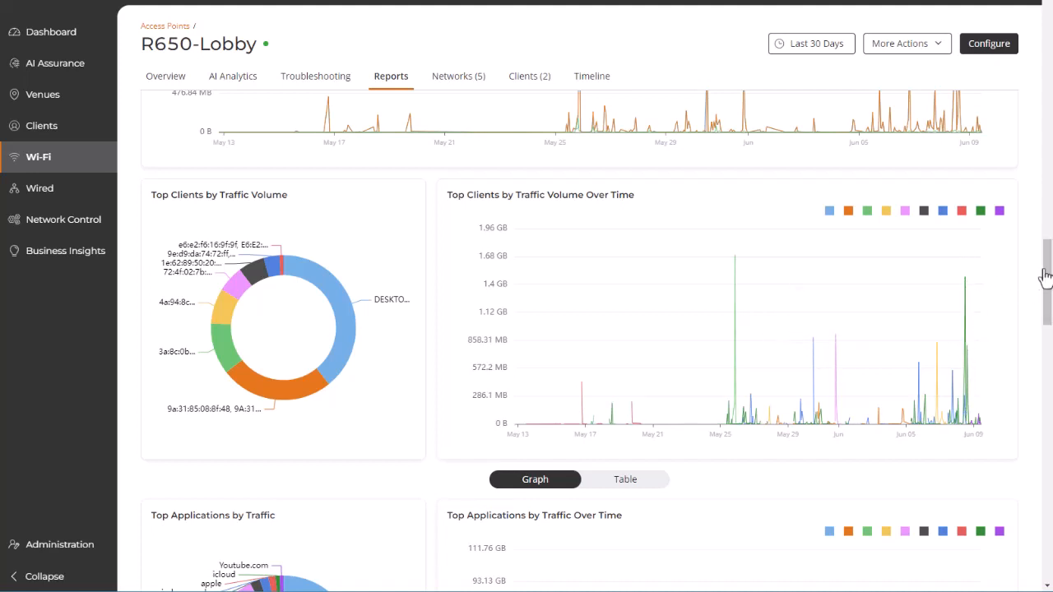
{"action": "scroll", "scroll_direction": "down", "scroll_amount": 3}
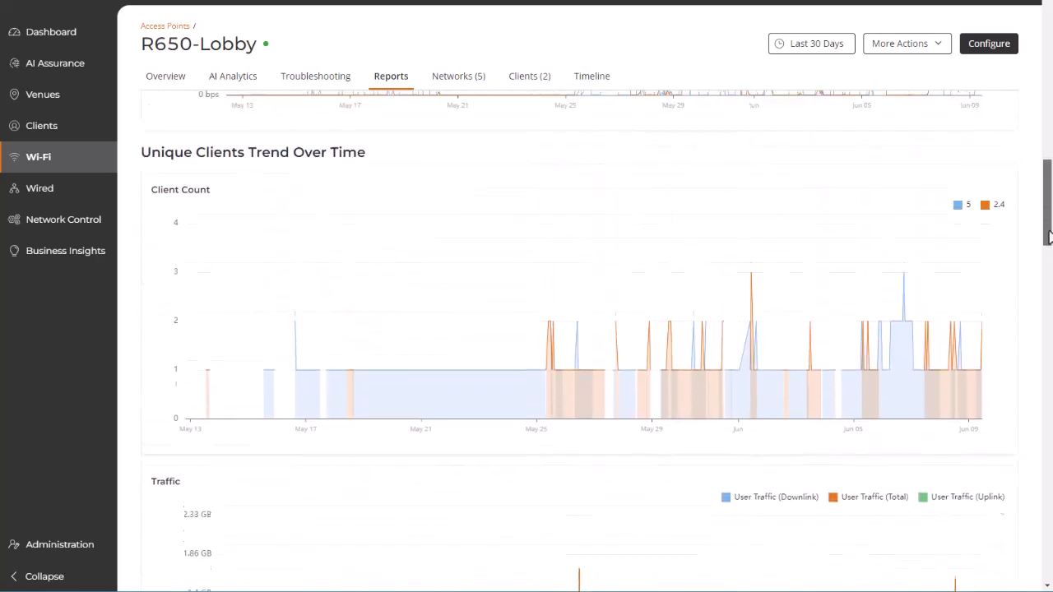
{"action": "scroll", "scroll_direction": "down", "scroll_amount": 3}
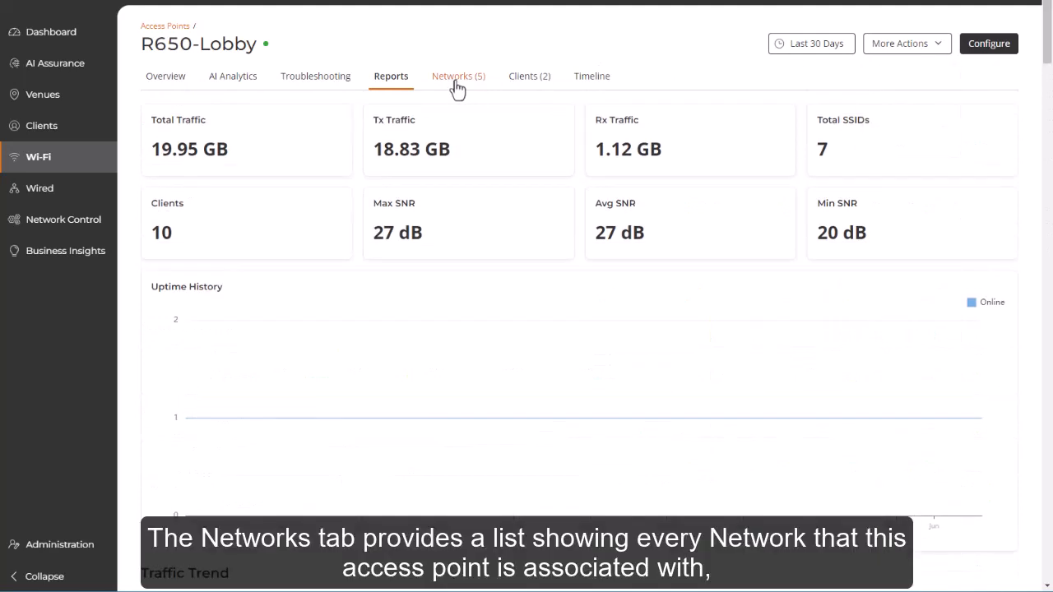
- List the five networks associated with R650-Lobby, then move to the Clients view
{"action": "left_click", "coordinate": [457, 75]}
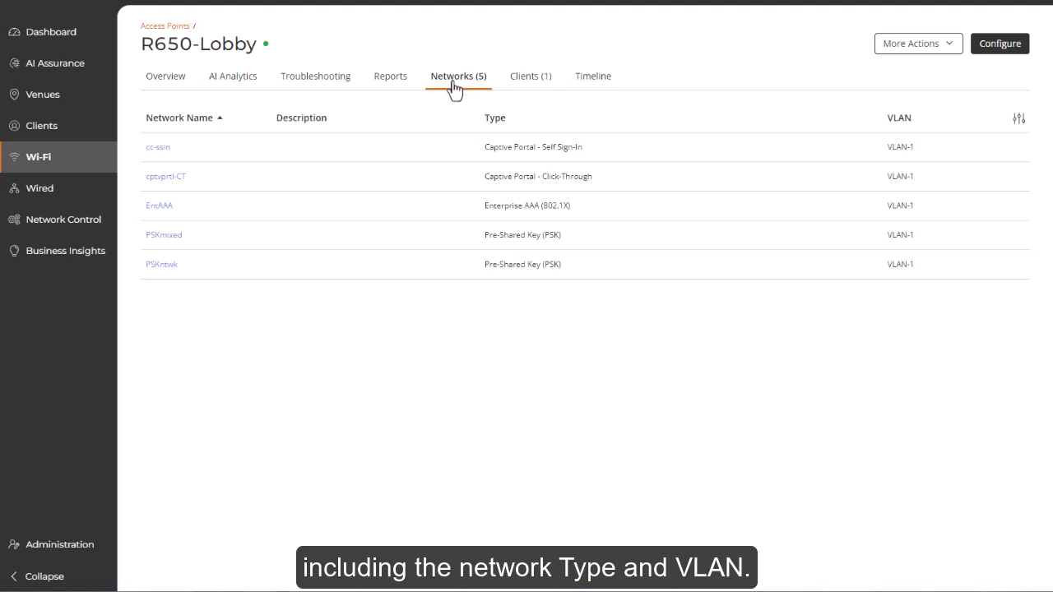
{"action": "mouse_move", "coordinate": [418, 103]}
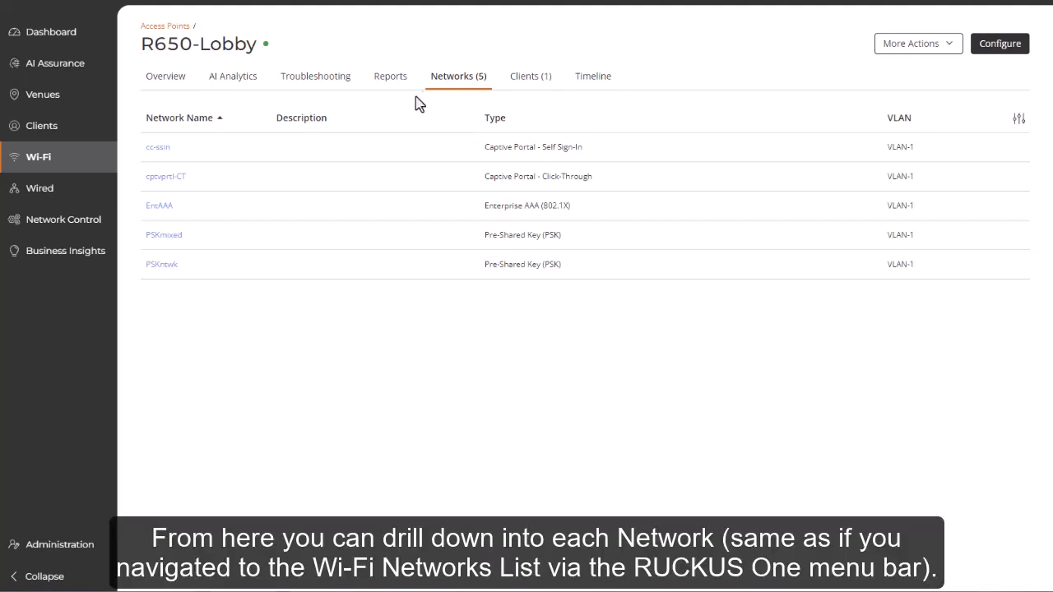
{"action": "mouse_move", "coordinate": [164, 233]}
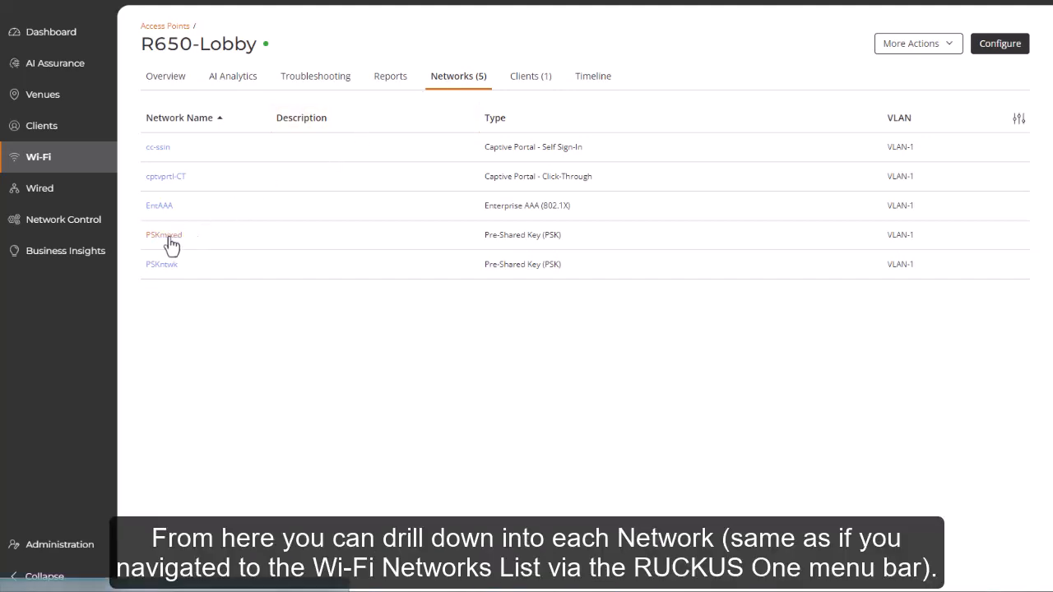
{"action": "left_click", "coordinate": [163, 233]}
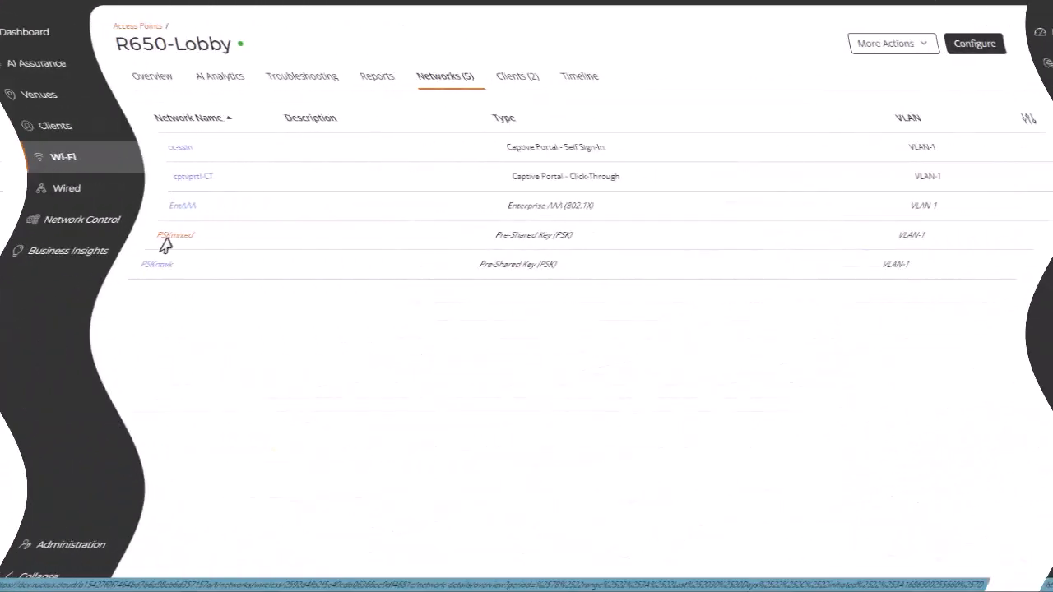
{"action": "left_click", "coordinate": [528, 75]}
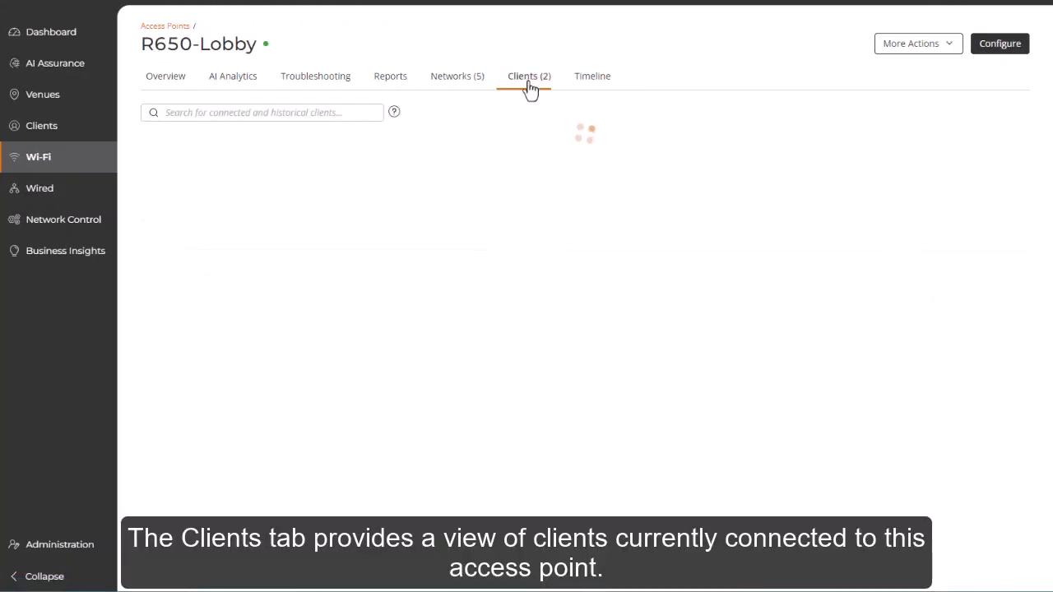
- Show the two connected clients for R650-Lobby, then move to the Timeline view
{"action": "left_click", "coordinate": [530, 75]}
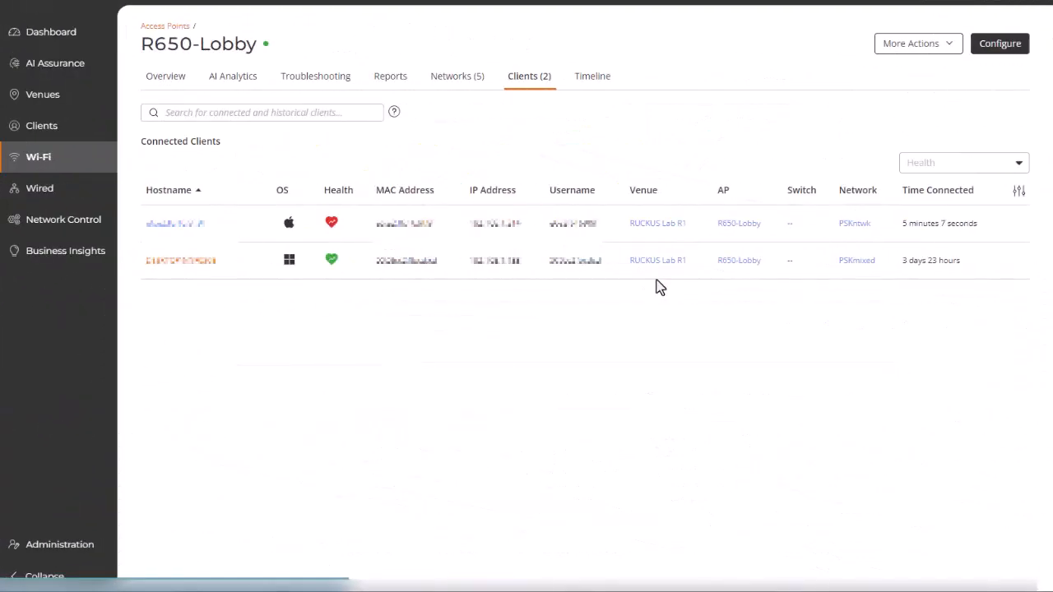
{"action": "left_click", "coordinate": [592, 76]}
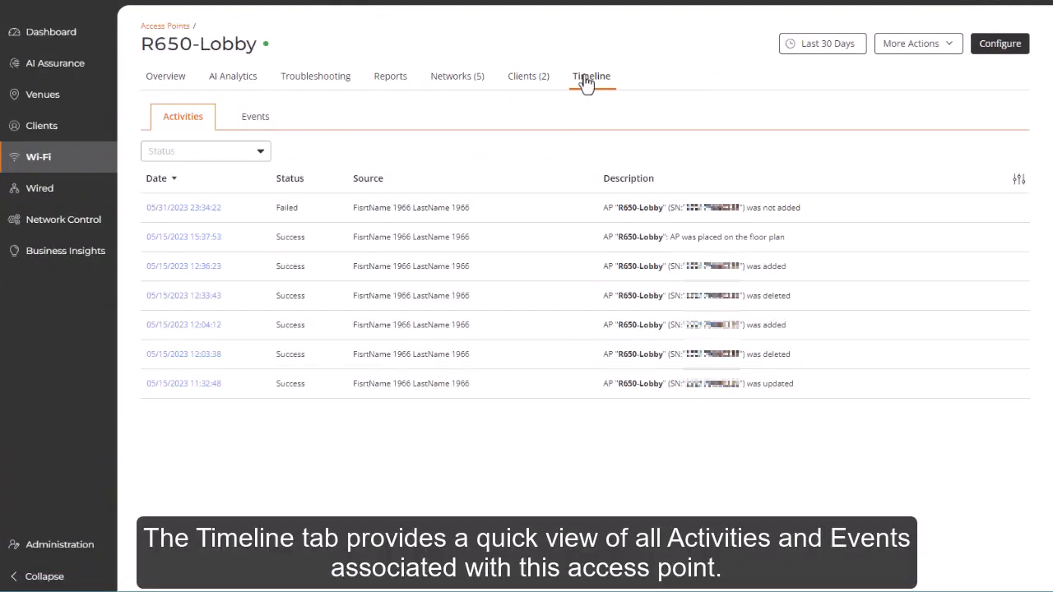
- Filter the timeline activities to Failed status only
{"action": "left_click", "coordinate": [590, 75]}
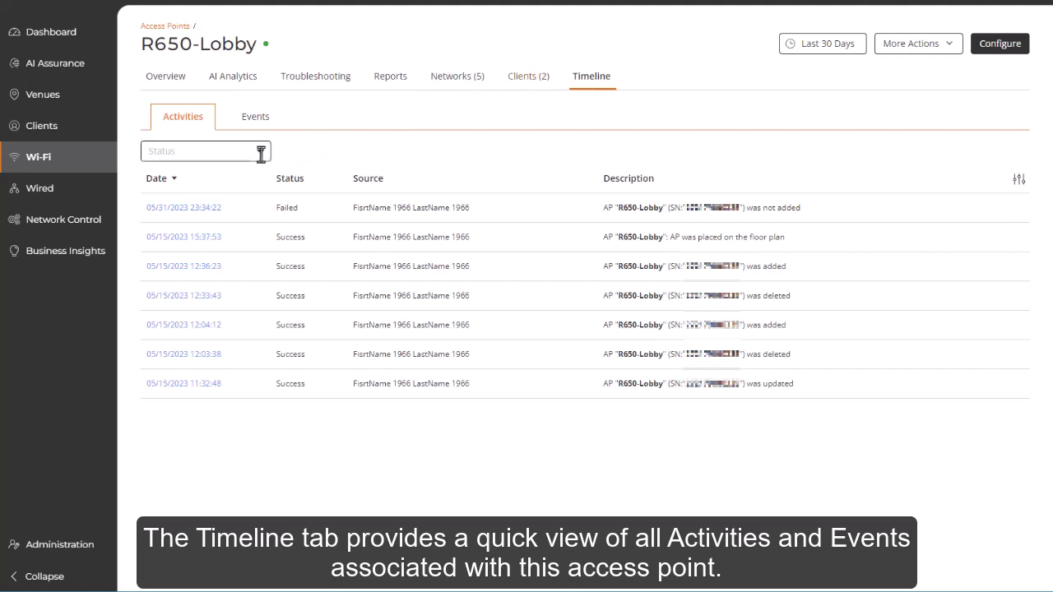
{"action": "left_click", "coordinate": [204, 152]}
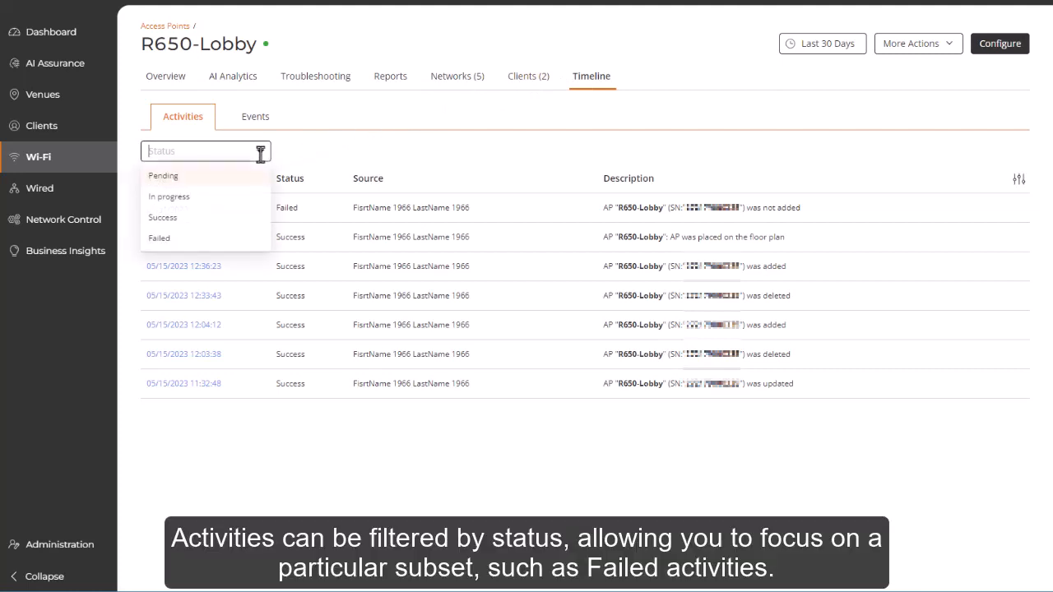
{"action": "mouse_move", "coordinate": [189, 204]}
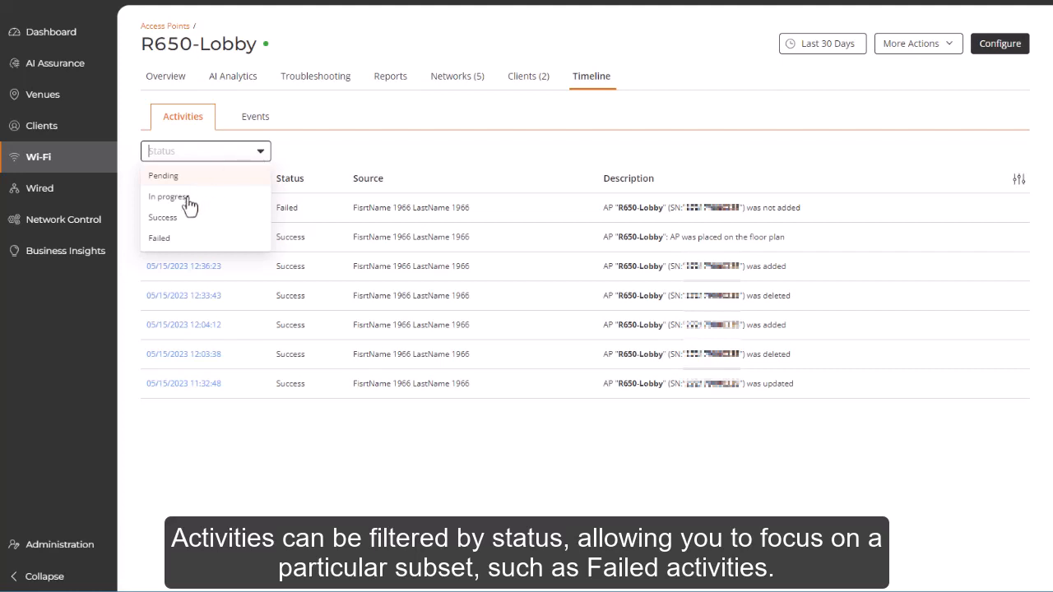
{"action": "left_click", "coordinate": [158, 237]}
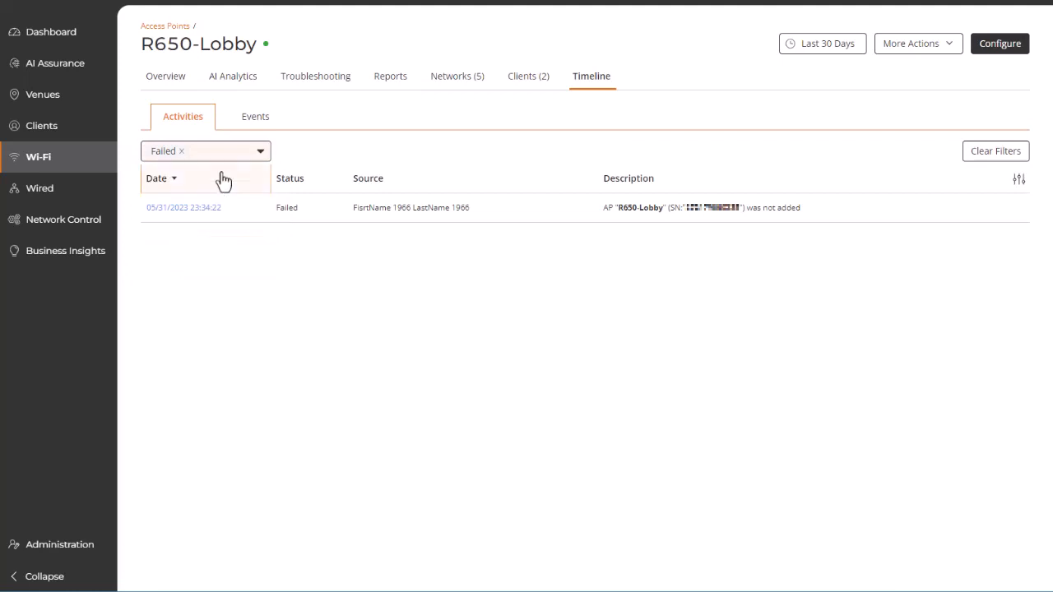
- Filter events to Critical and Major severity, then return to the AP overview
{"action": "left_click", "coordinate": [253, 115]}
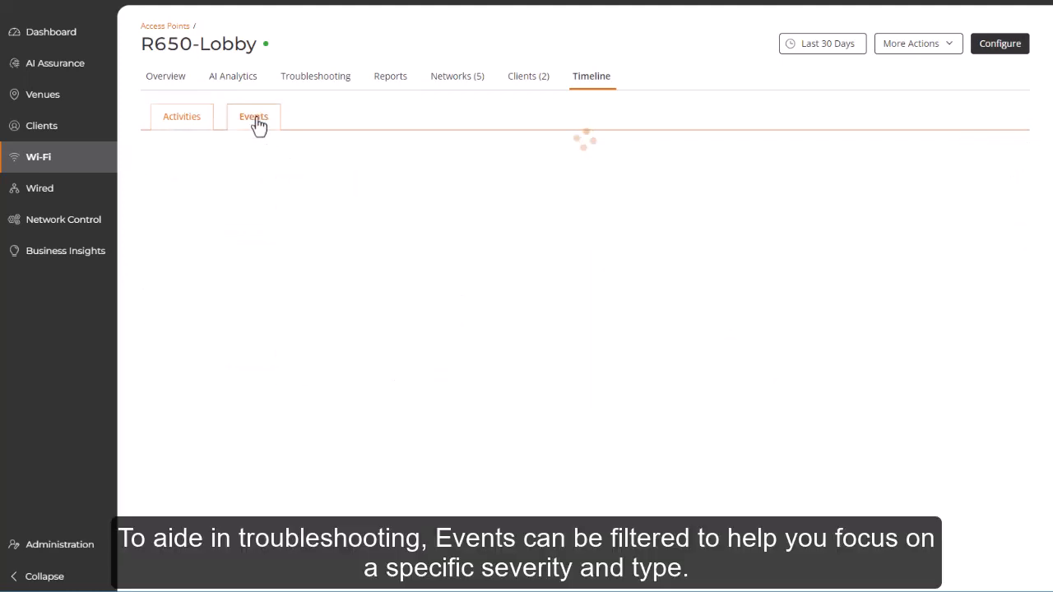
{"action": "left_click", "coordinate": [254, 115]}
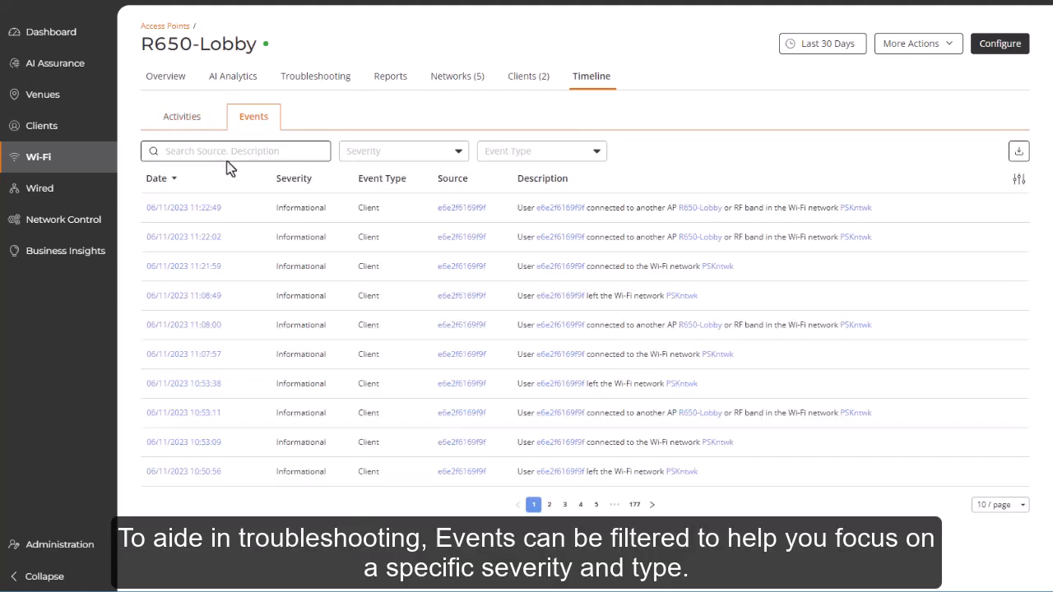
{"action": "left_click", "coordinate": [403, 151]}
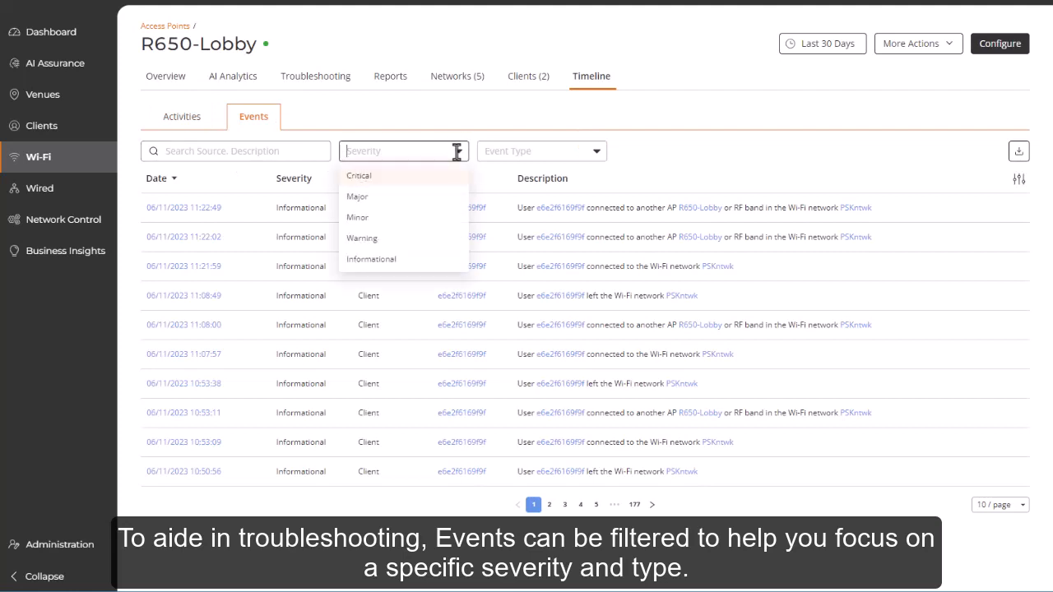
{"action": "left_click", "coordinate": [541, 151]}
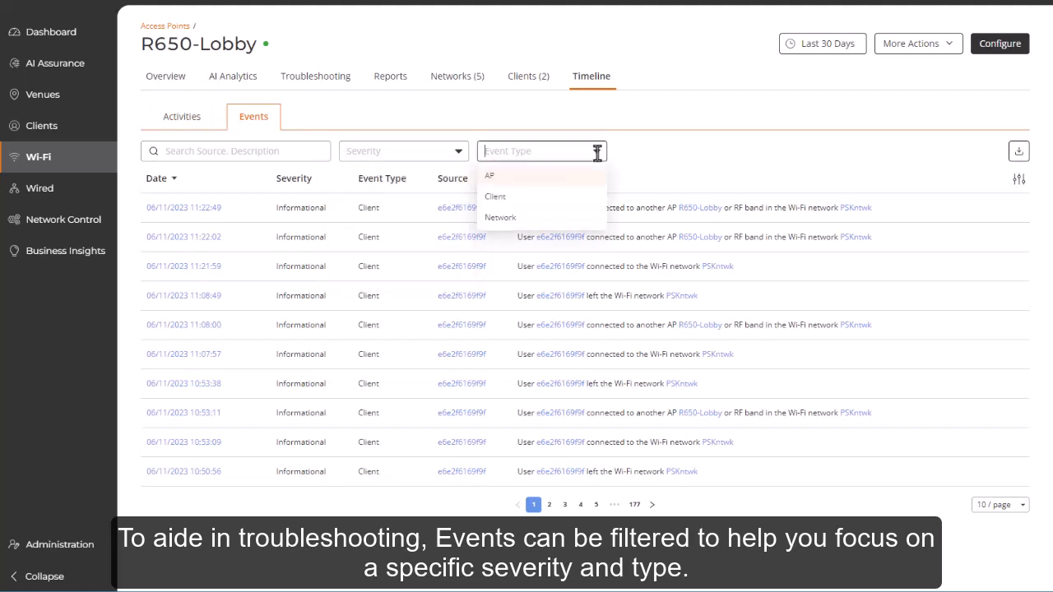
{"action": "left_click", "coordinate": [359, 175]}
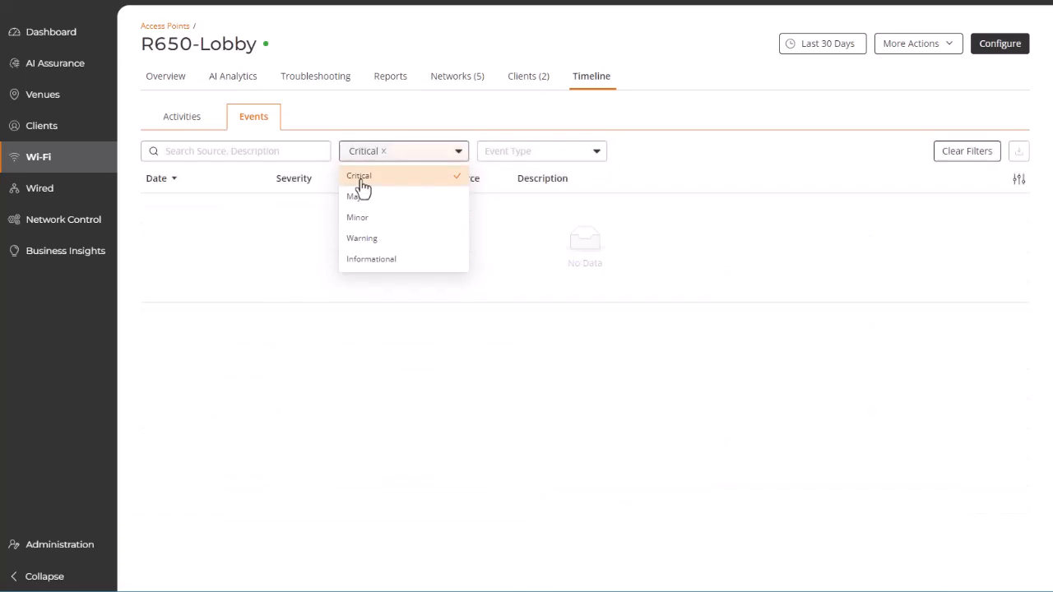
{"action": "left_click", "coordinate": [358, 196]}
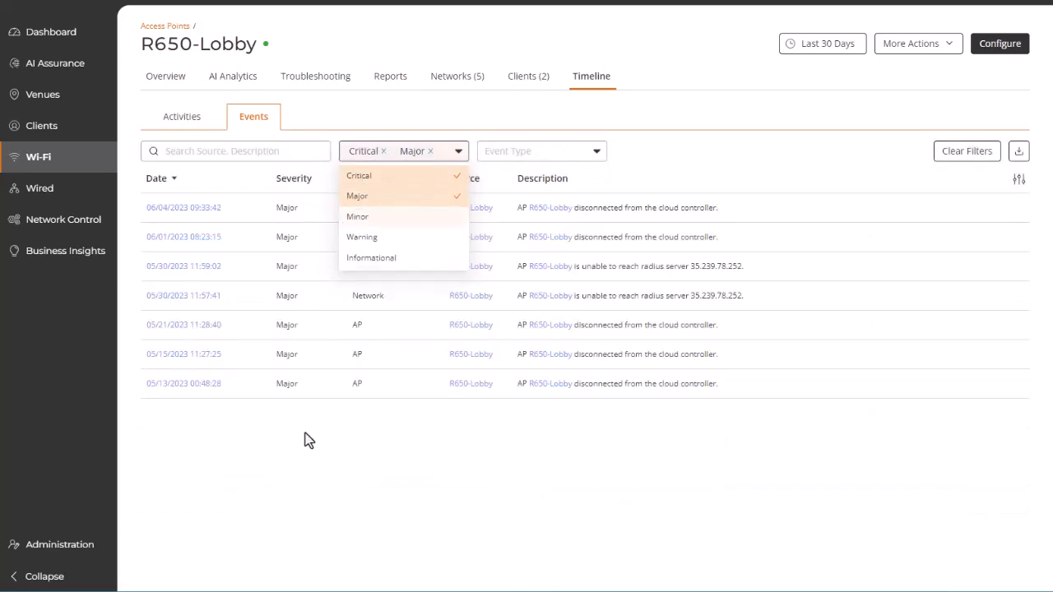
{"action": "left_click", "coordinate": [165, 76]}
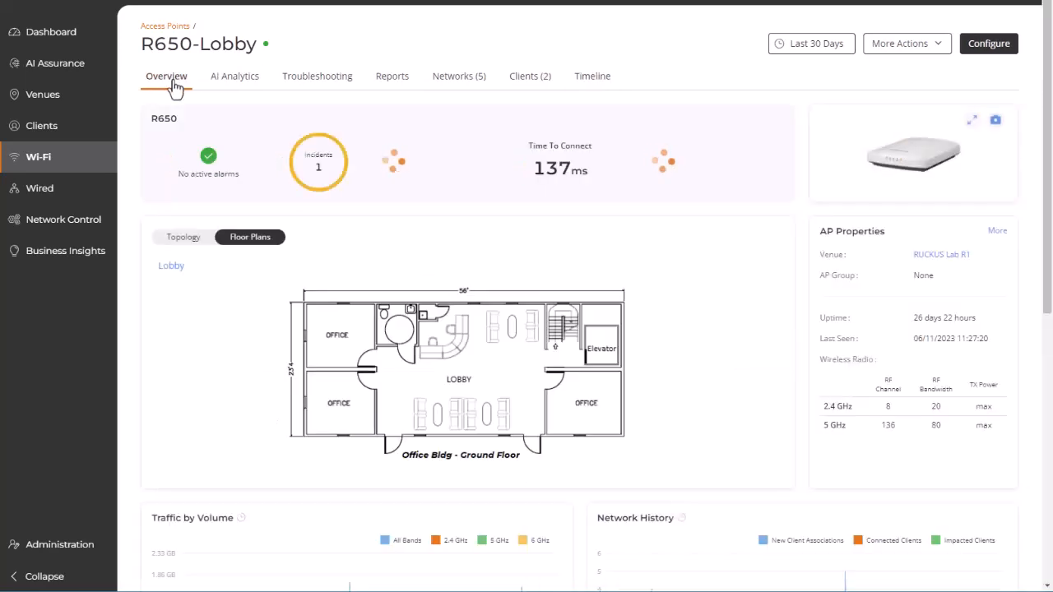